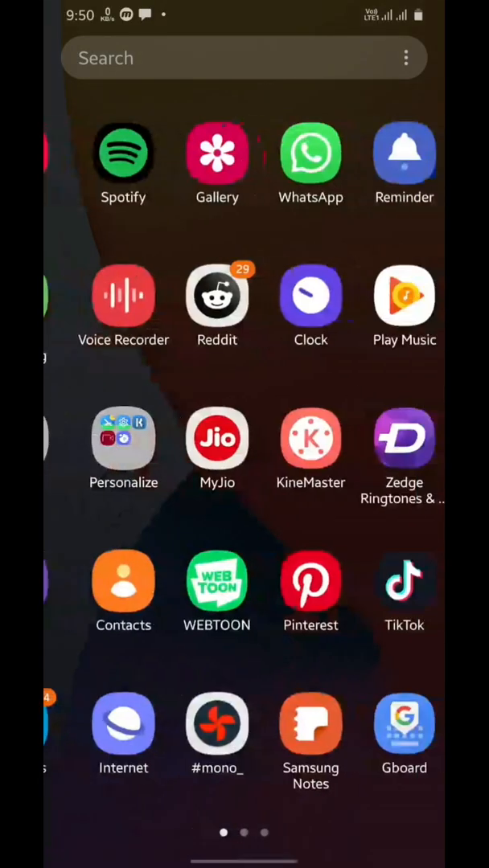
Add a blank KWGT 2x4 widget from the widget list onto the home page.
left_click(122, 440)
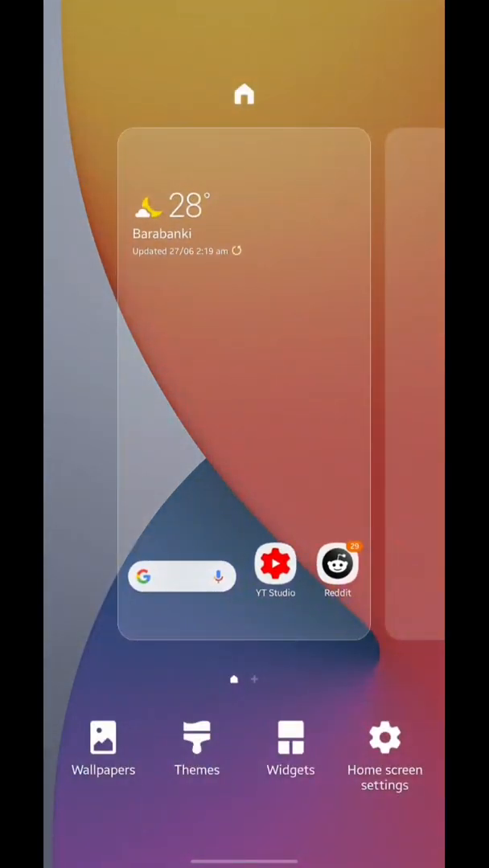
left_click(289, 738)
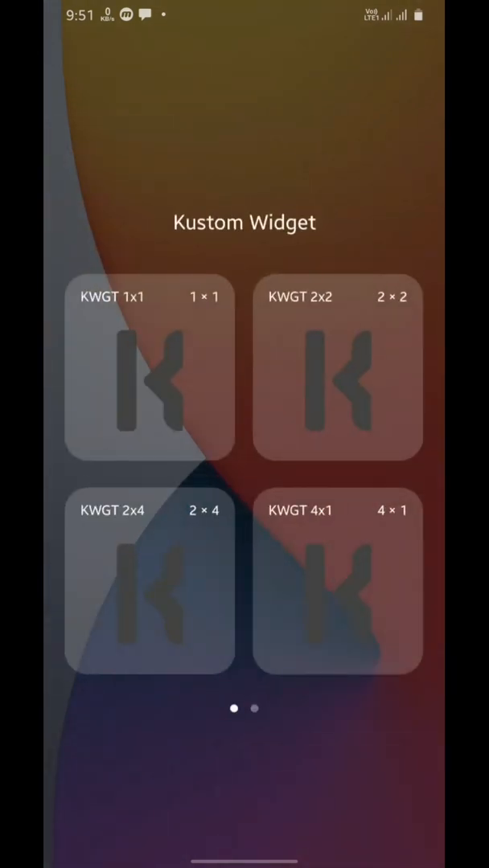
left_click(151, 369)
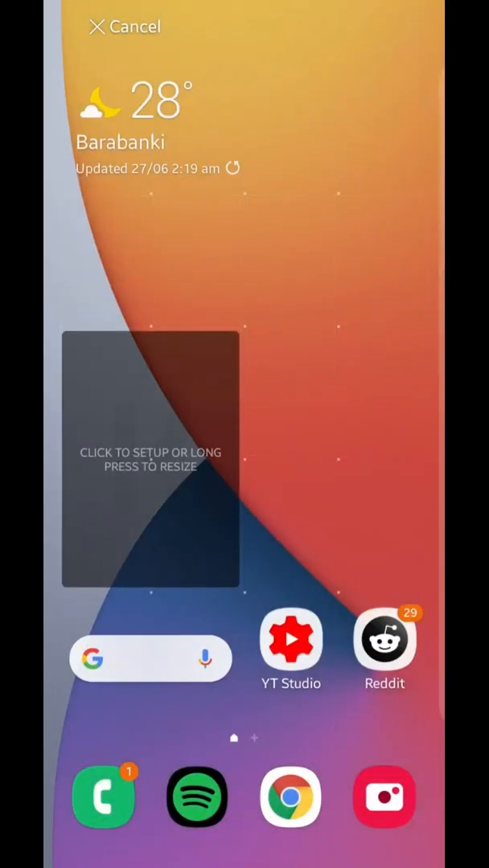
left_click(151, 459)
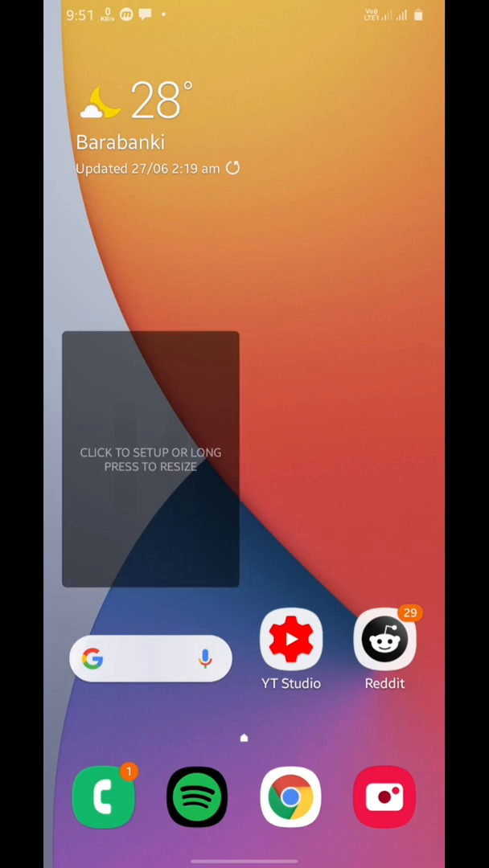
Add a Shape to the empty widget with width 300 and corners rounded to 50.
left_click(148, 465)
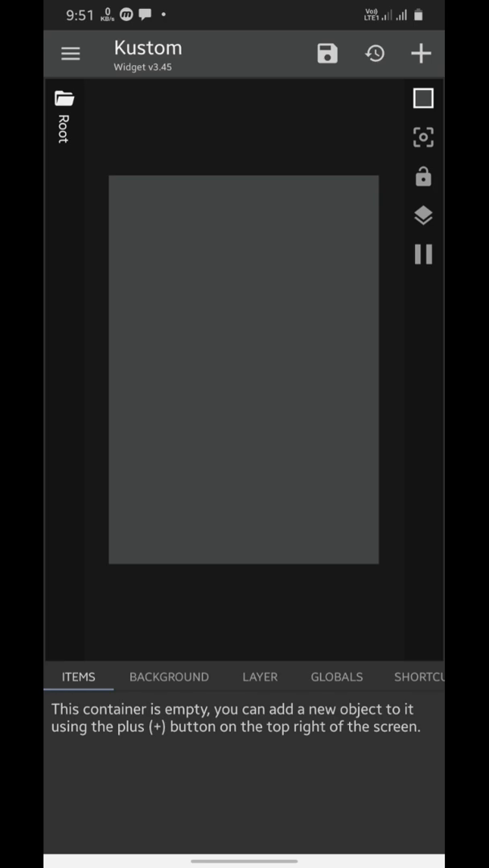
left_click(421, 53)
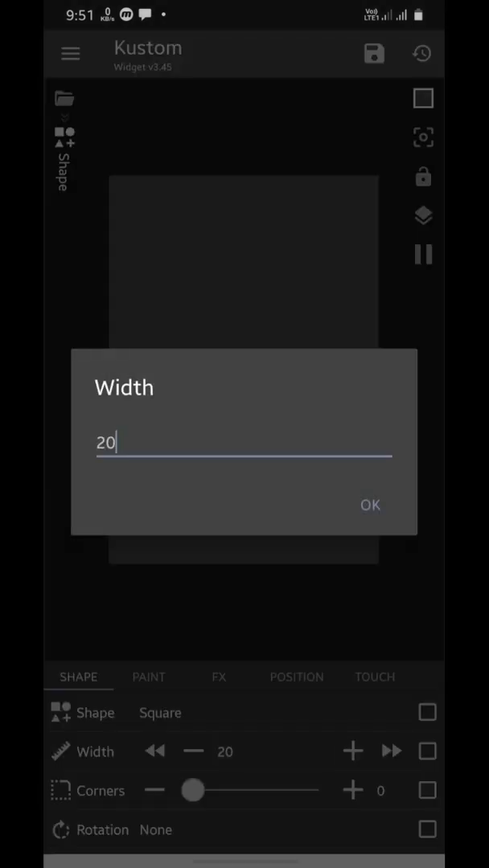
left_click(242, 442)
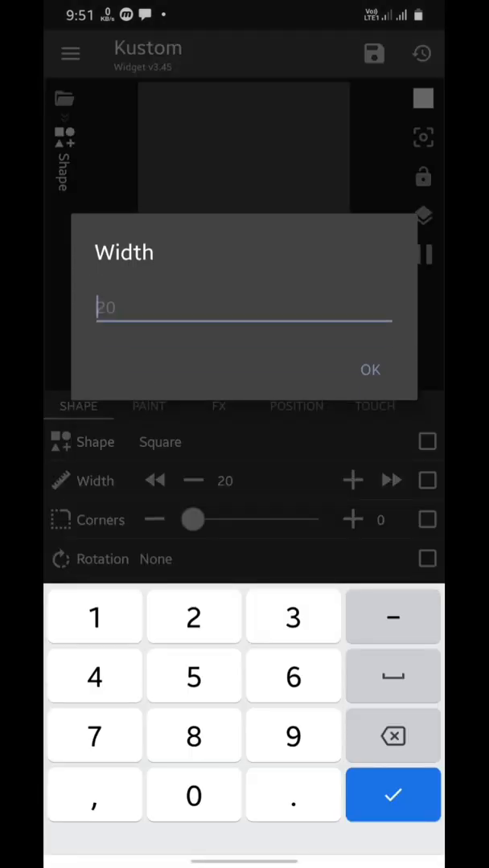
left_click(393, 794)
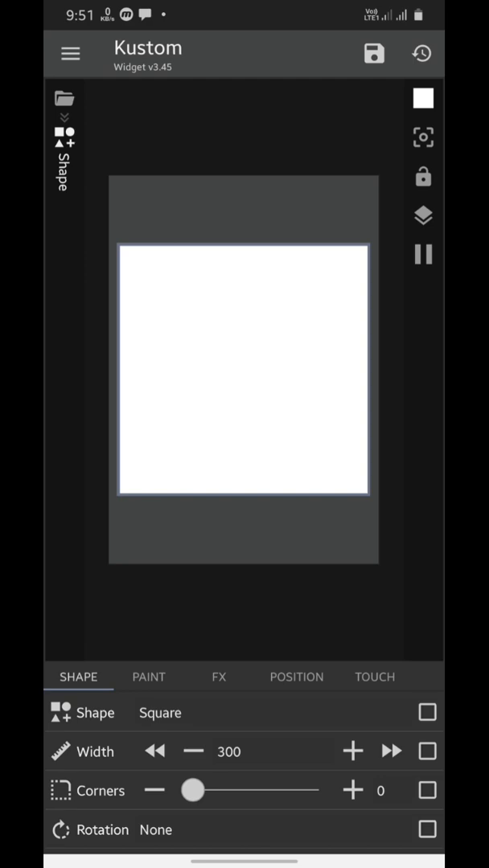
left_click_drag(191, 791, 213, 791)
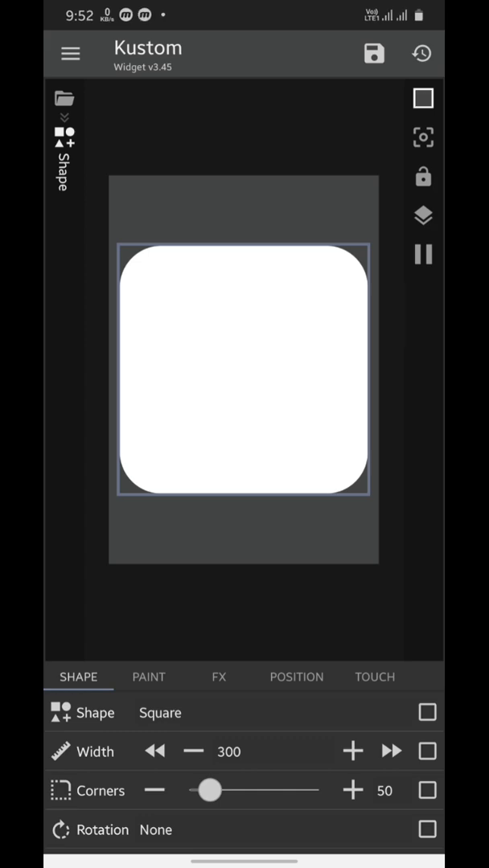
Keep the shape's paint colour white (#FFFFFFFF).
left_click(148, 675)
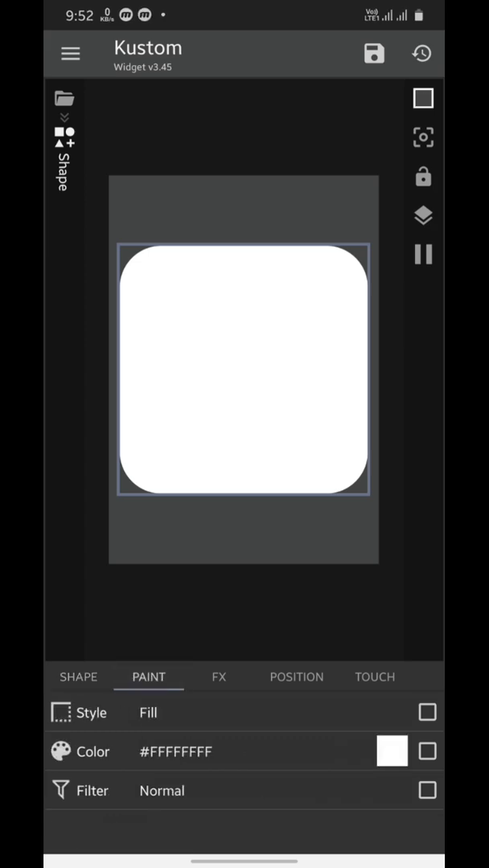
left_click(393, 751)
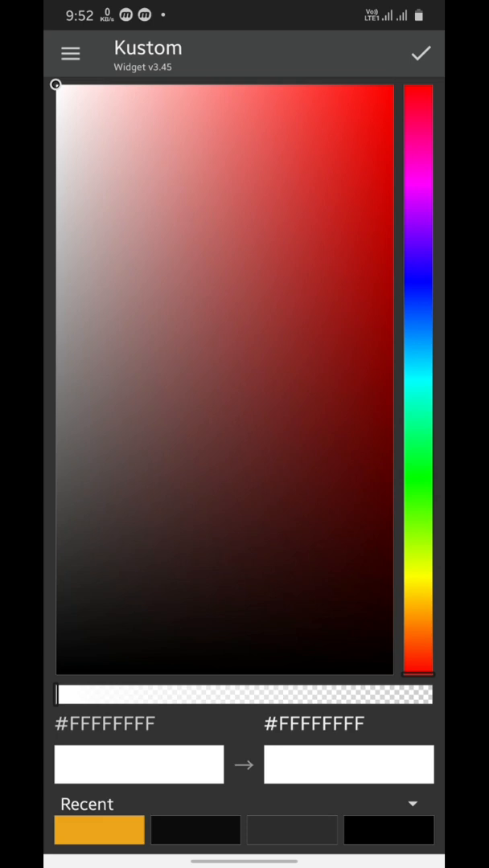
left_click(420, 53)
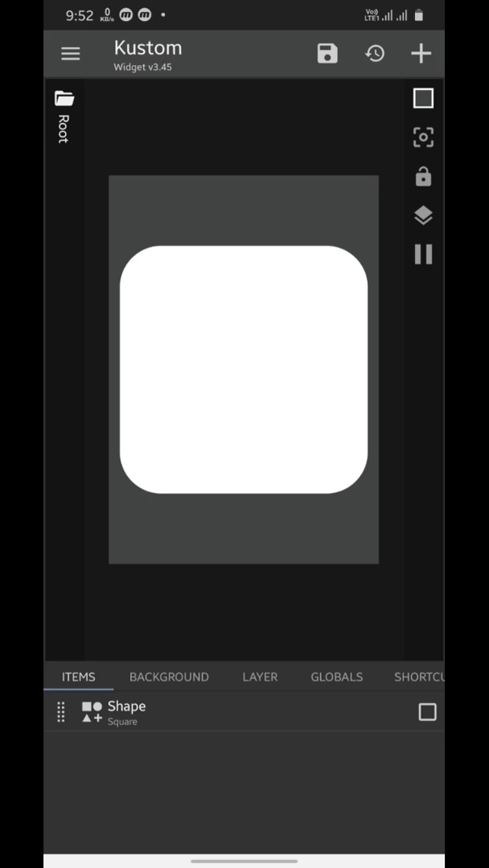
Add an Image item whose bitmap uses the Current Cover Image formula $mi(cover)$.
left_click(421, 53)
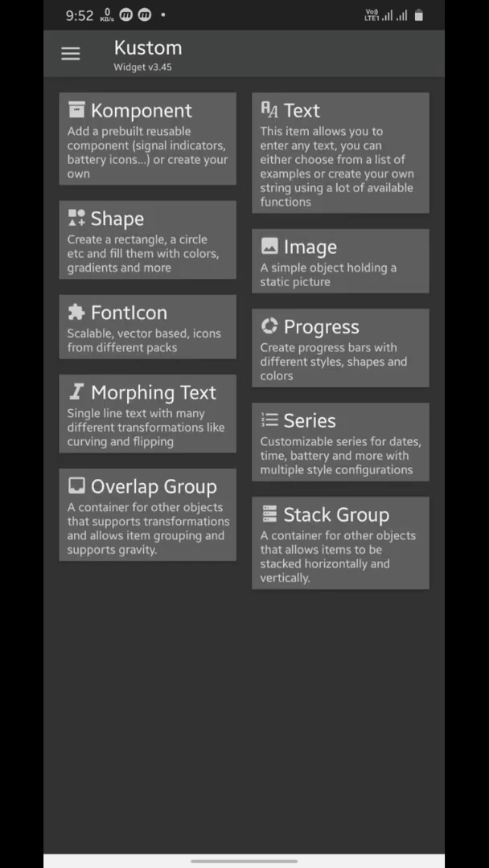
left_click(339, 260)
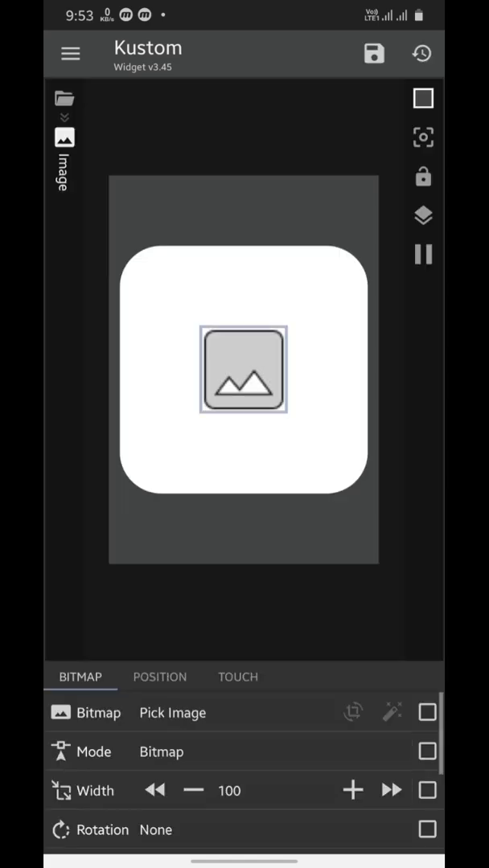
left_click(427, 712)
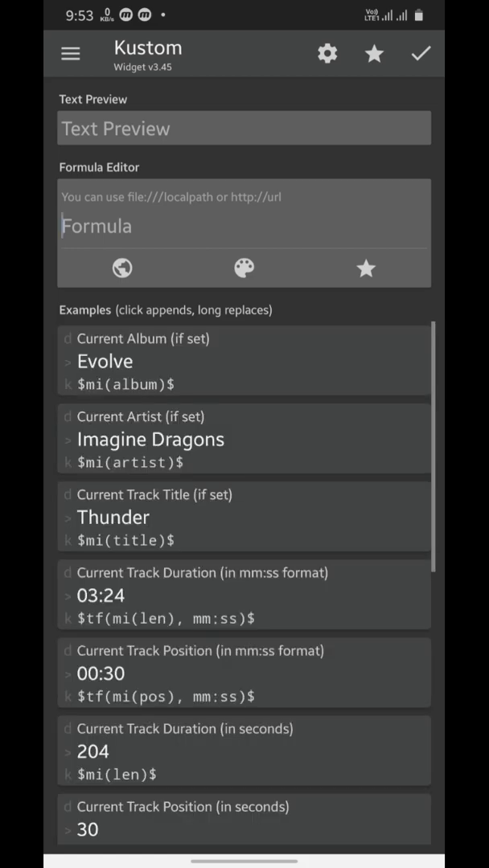
scroll("down", 3)
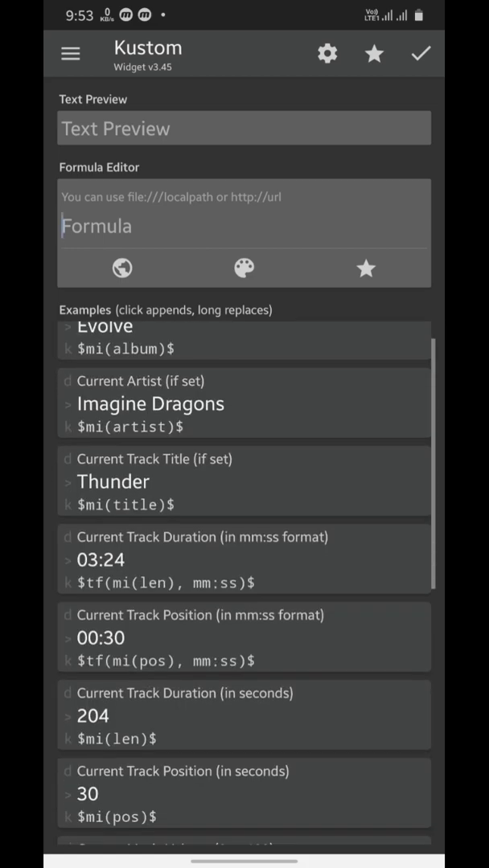
scroll("down", 3)
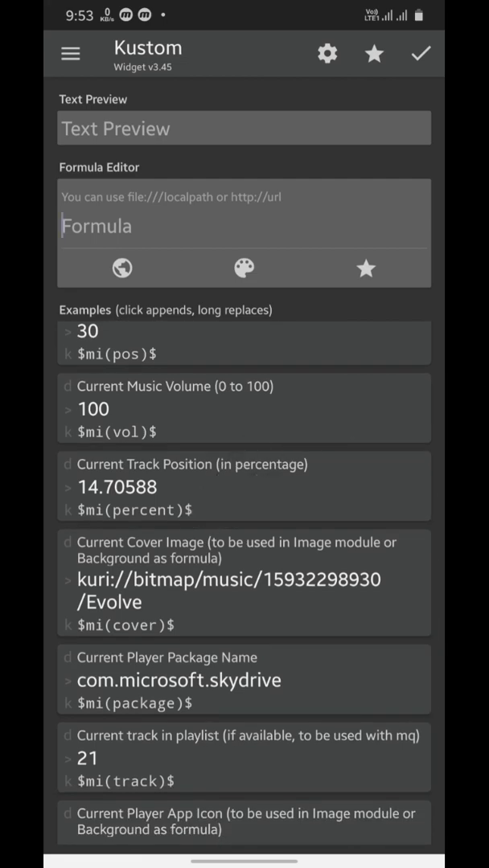
left_click(241, 581)
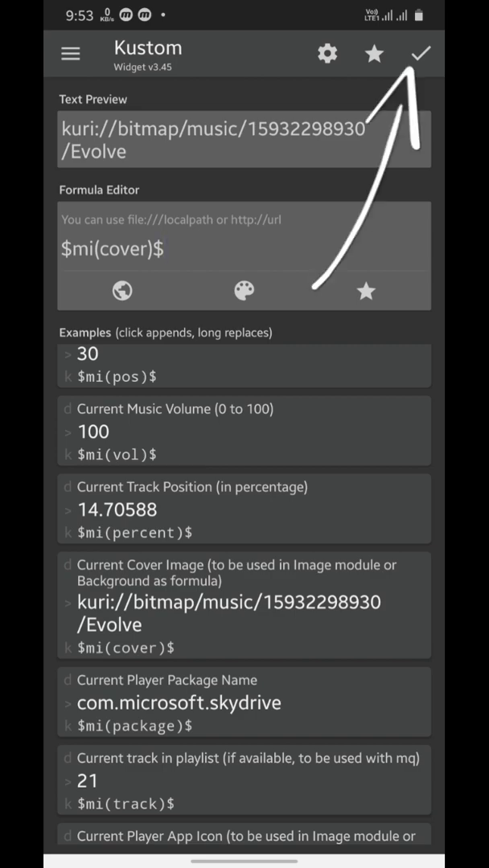
left_click(422, 54)
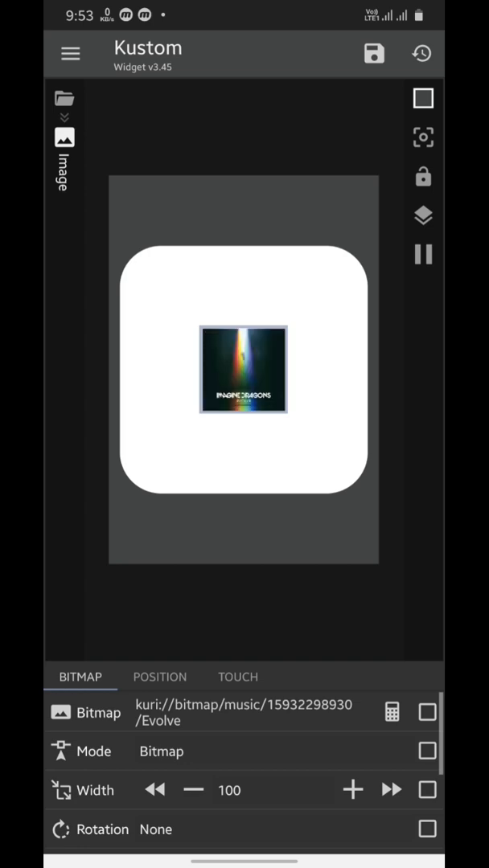
Widen the cover to 150, anchor it top-left with offsets 40 and 120.
left_click(352, 790)
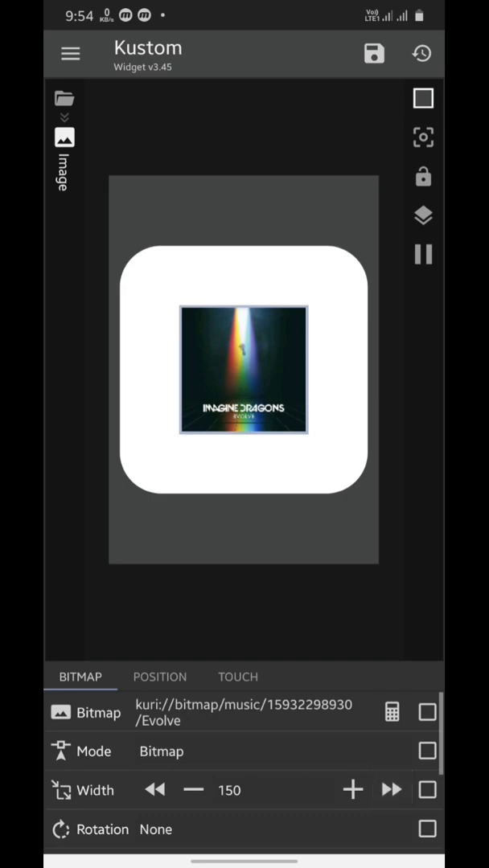
left_click(159, 675)
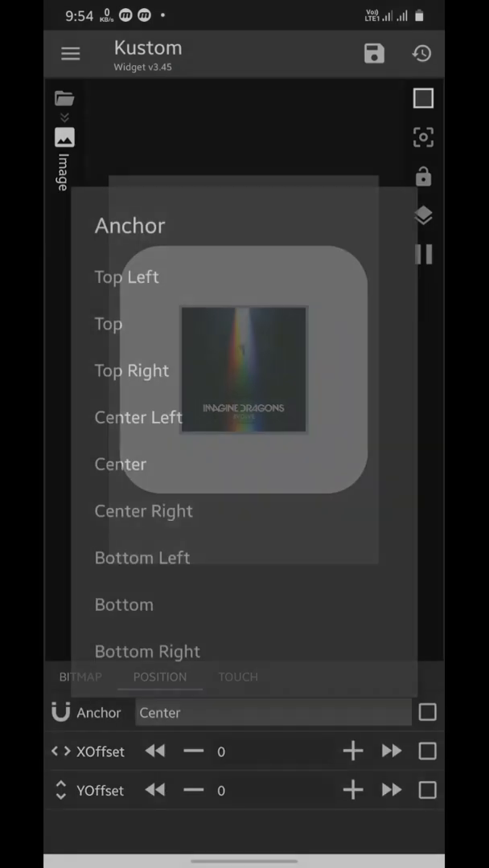
left_click(126, 277)
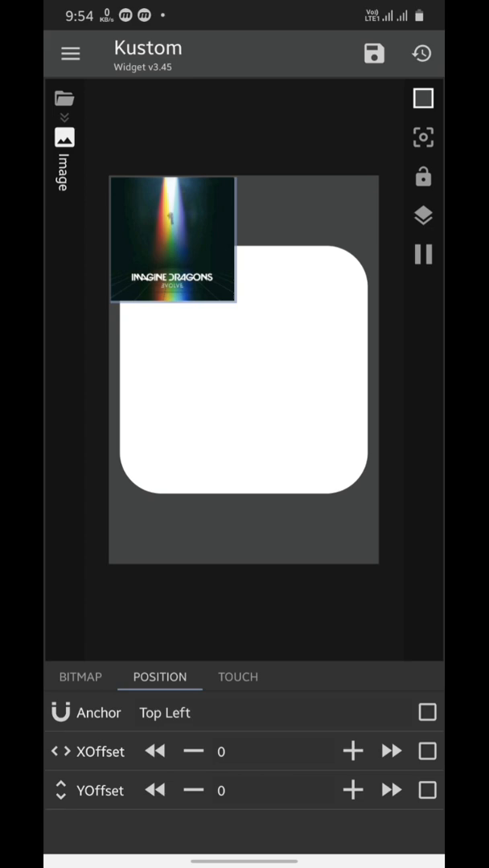
left_click(392, 791)
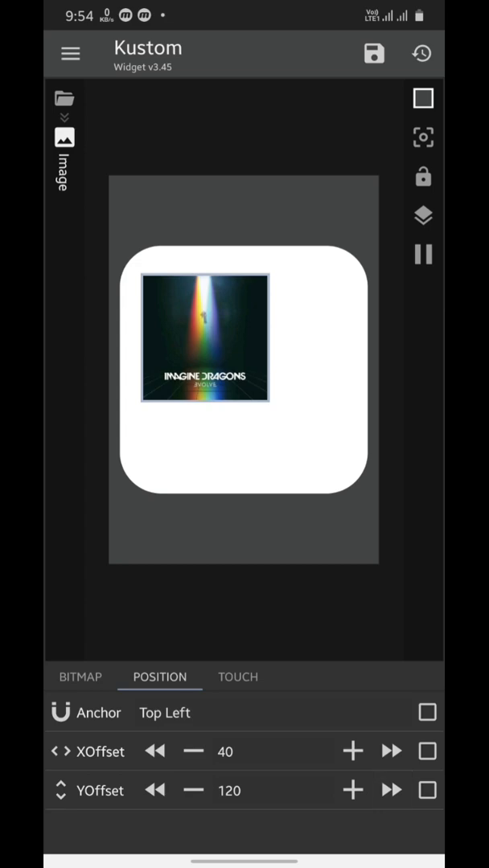
left_click(352, 750)
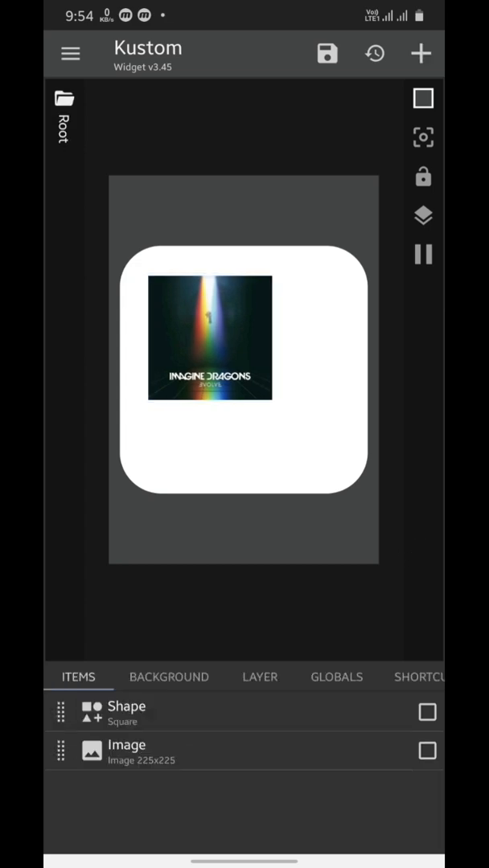
Add a second shape and set its FX mask to Clip Next Module over the album art.
left_click(421, 53)
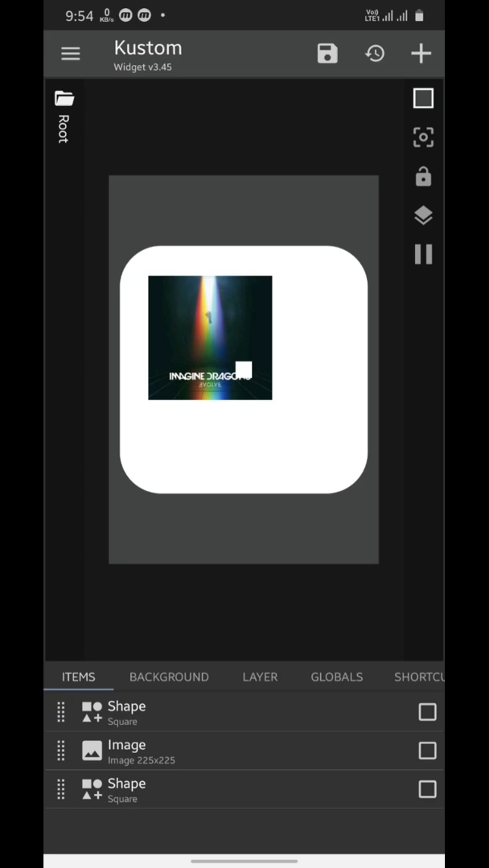
left_click(125, 705)
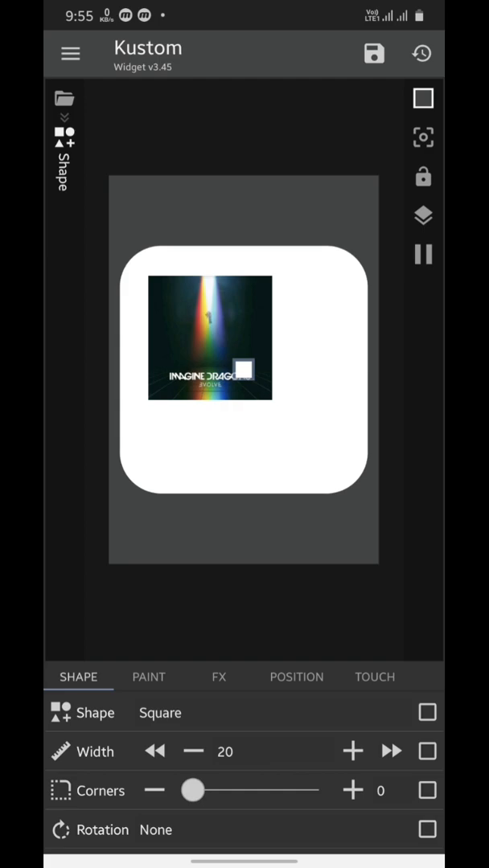
left_click(219, 675)
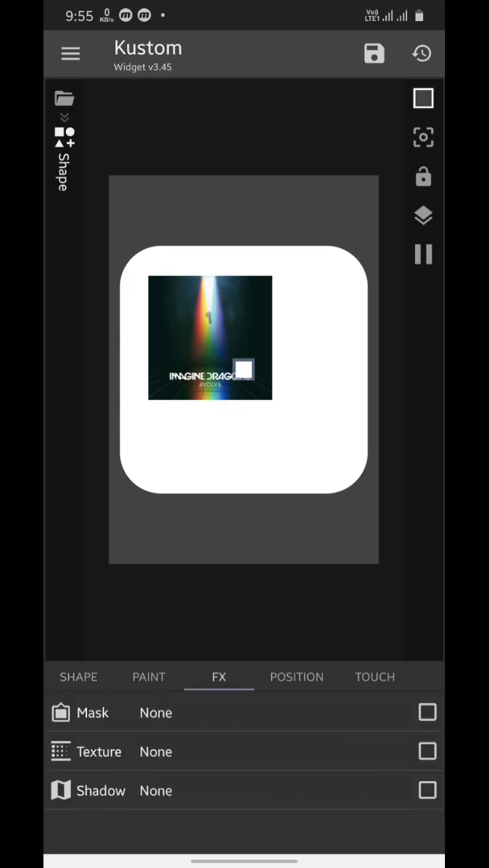
left_click(90, 713)
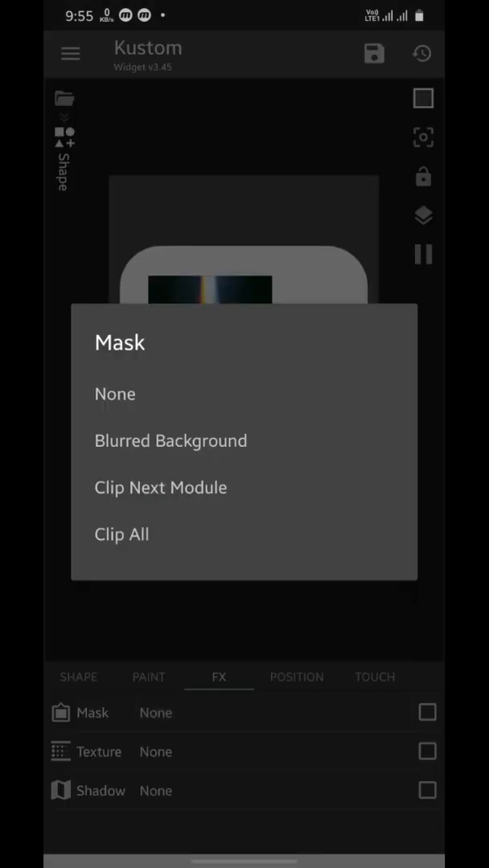
left_click(160, 488)
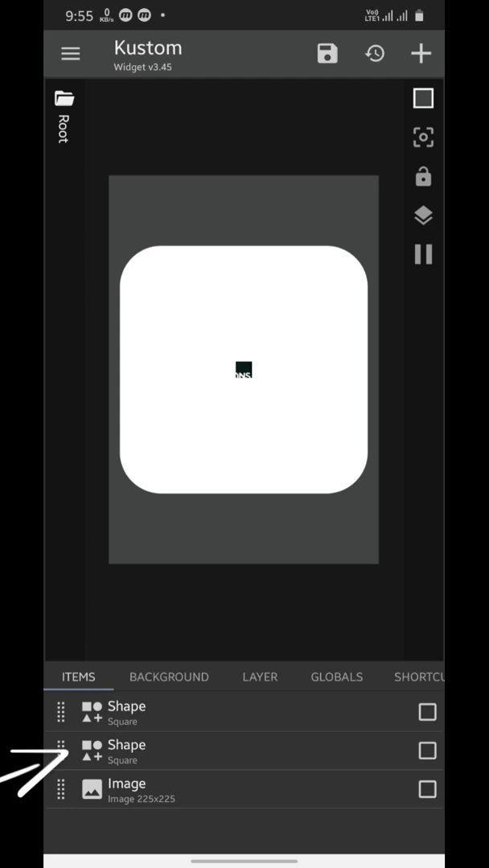
Enlarge the mask shape and shift it to X/Y offsets -40/-39.
left_click(126, 750)
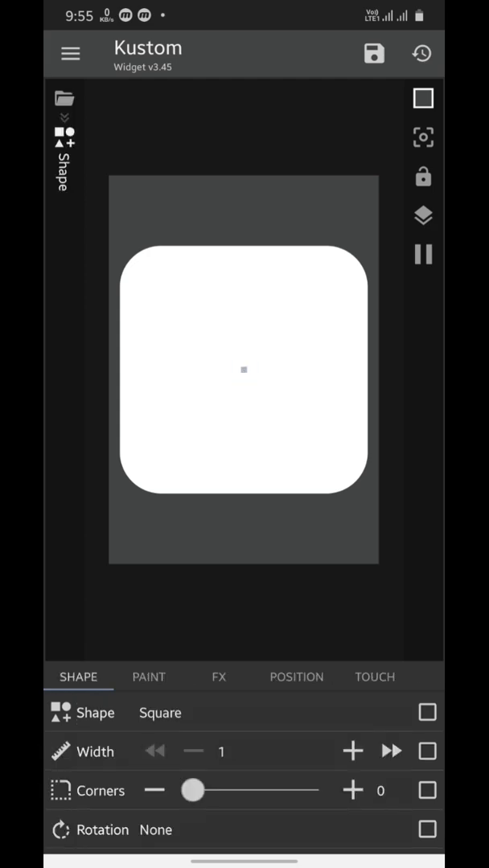
left_click(392, 751)
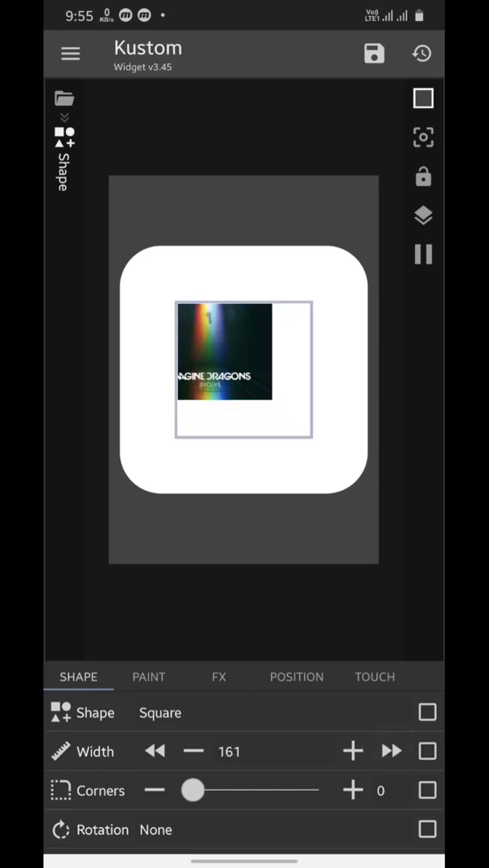
left_click(296, 677)
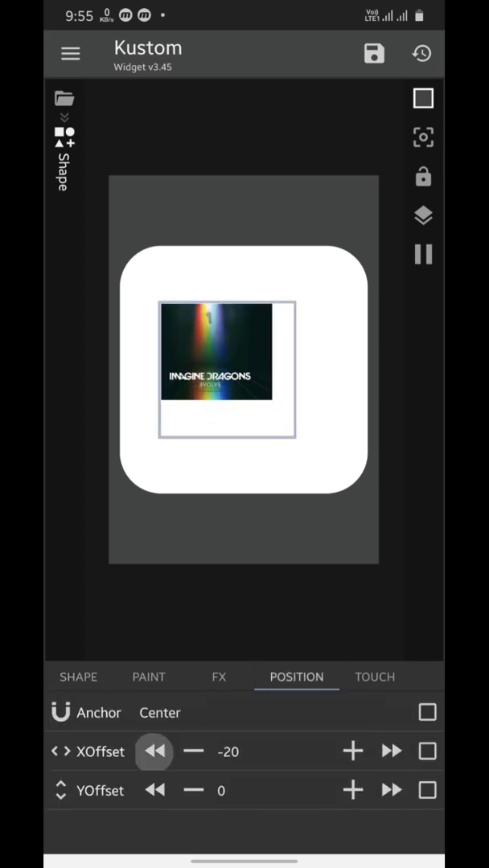
left_click(392, 789)
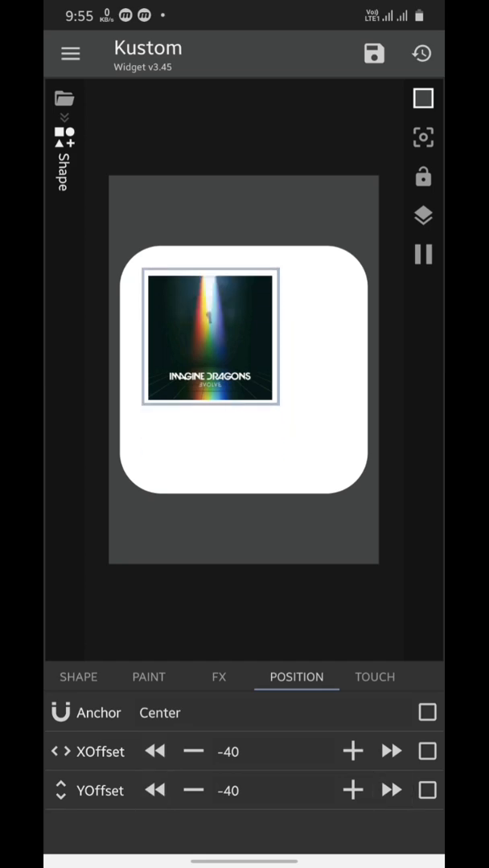
left_click(352, 791)
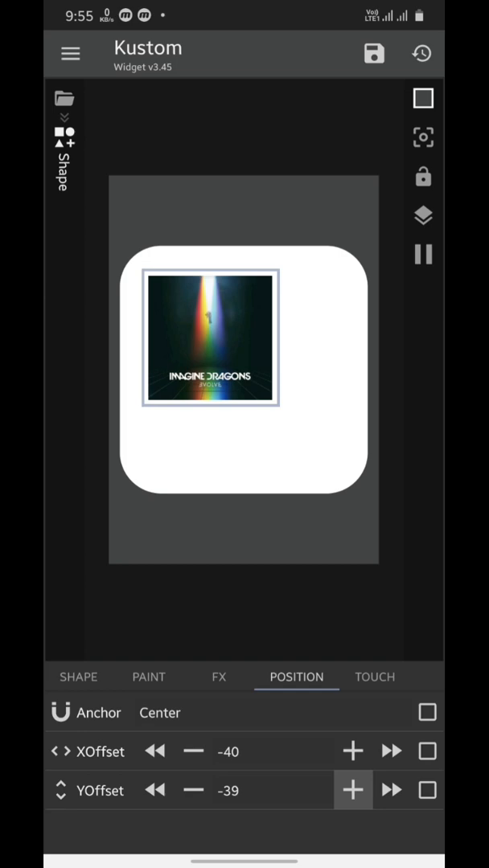
Trim the mask width to 149 and round its corners to 19.
left_click(77, 675)
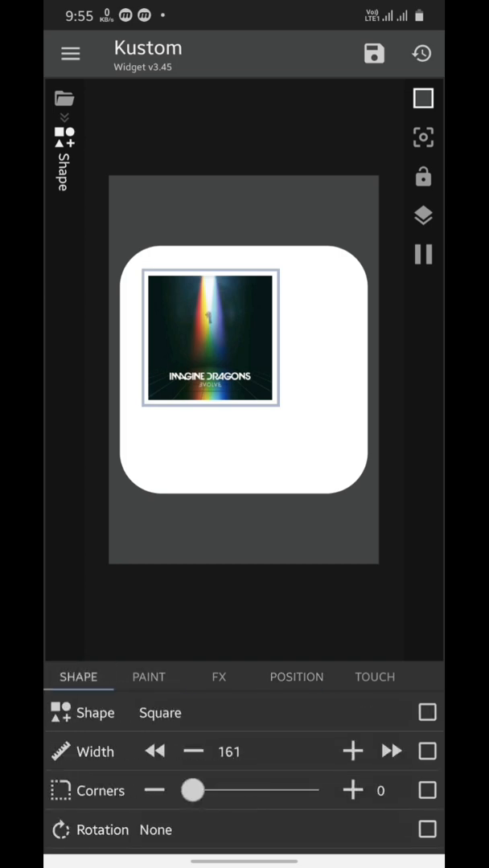
left_click(193, 750)
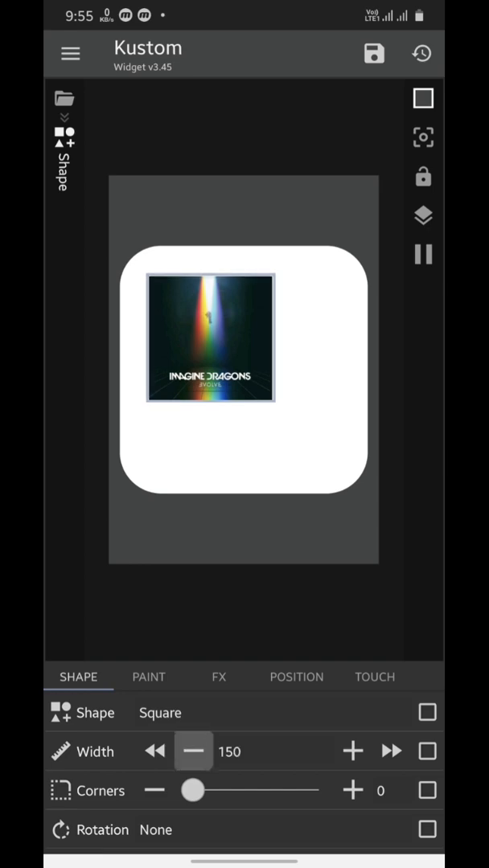
left_click(192, 749)
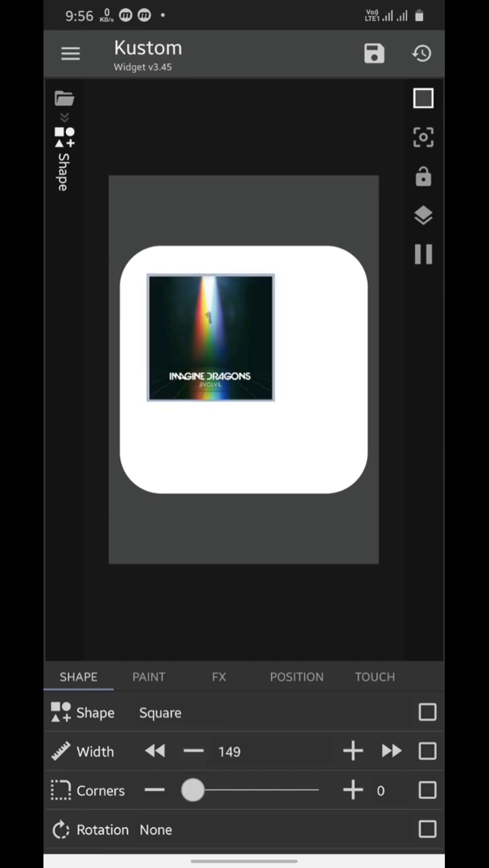
left_click_drag(189, 790, 216, 791)
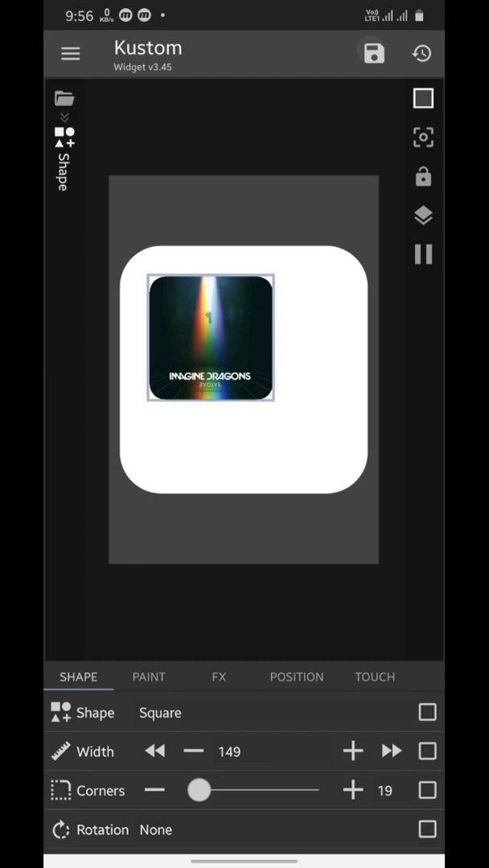
left_click(373, 53)
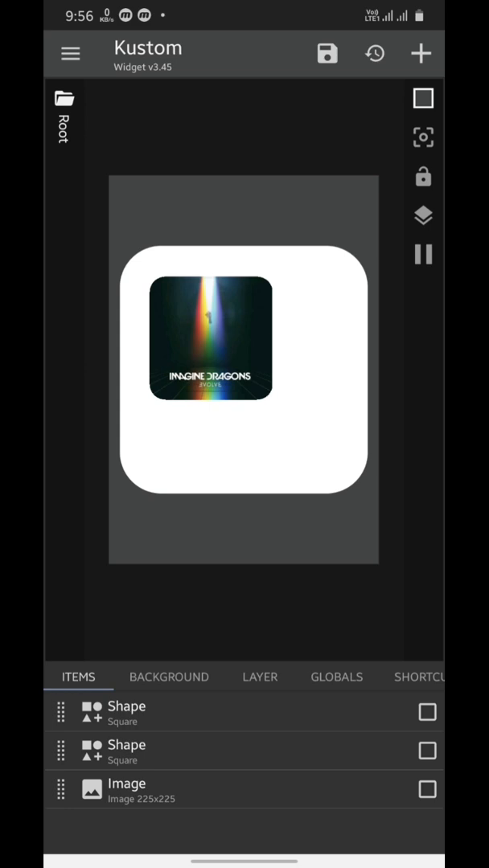
Add a Text item showing the current track title via $mi(title)$.
left_click(421, 54)
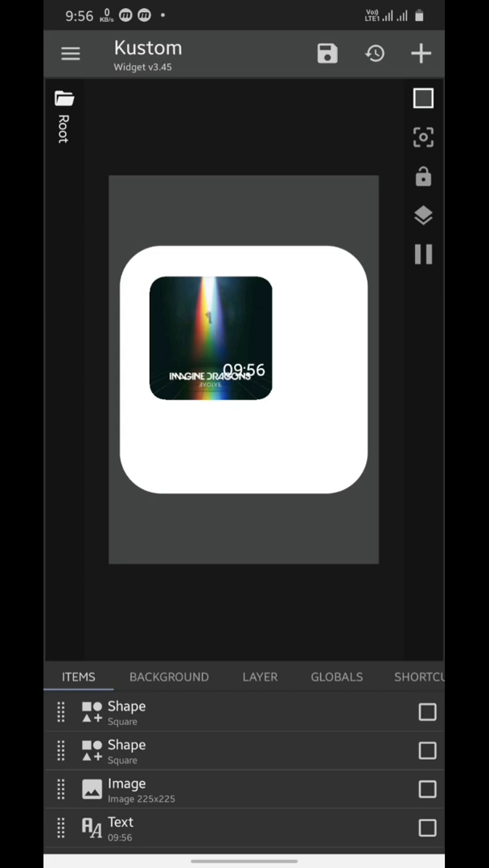
left_click(125, 822)
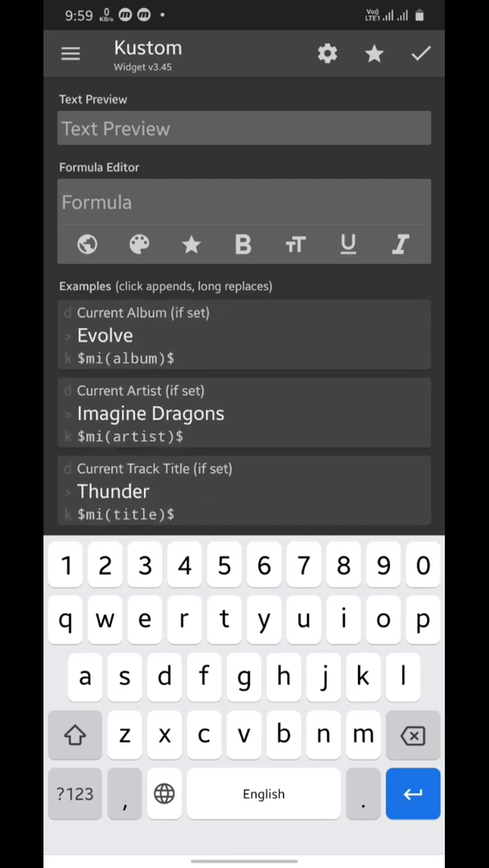
left_click(112, 490)
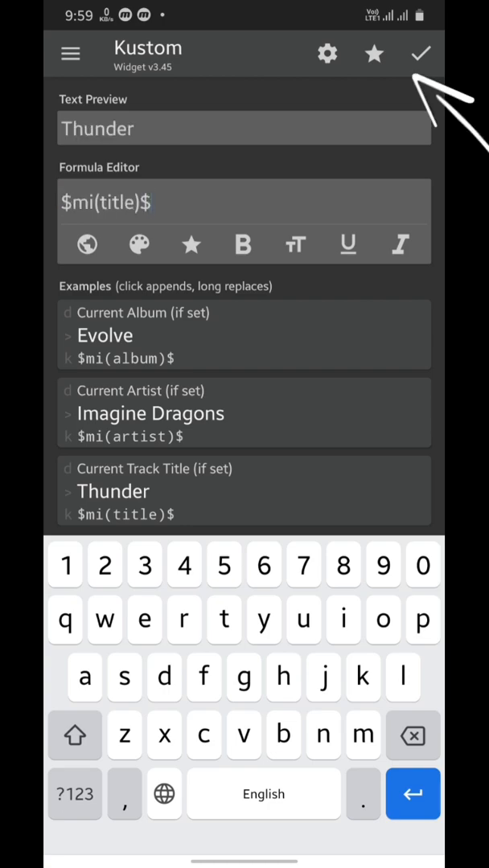
left_click(422, 54)
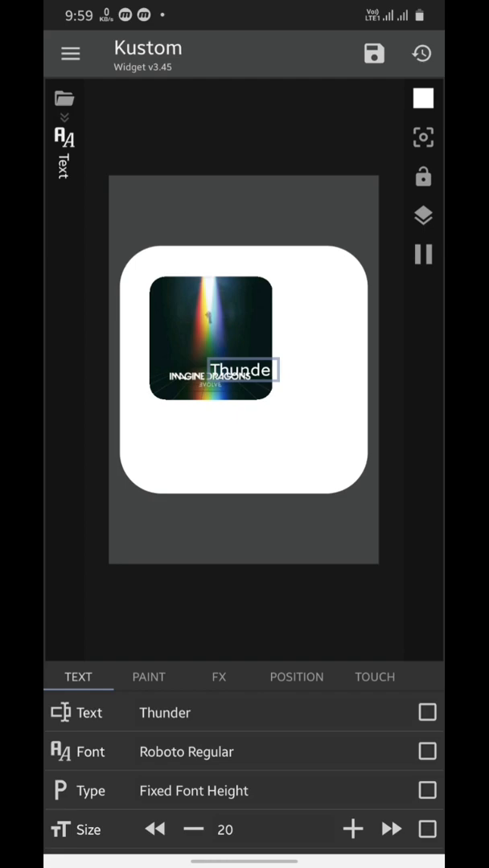
Set the title font to Sf Pro Display Bold with Fixed Width type.
left_click(187, 752)
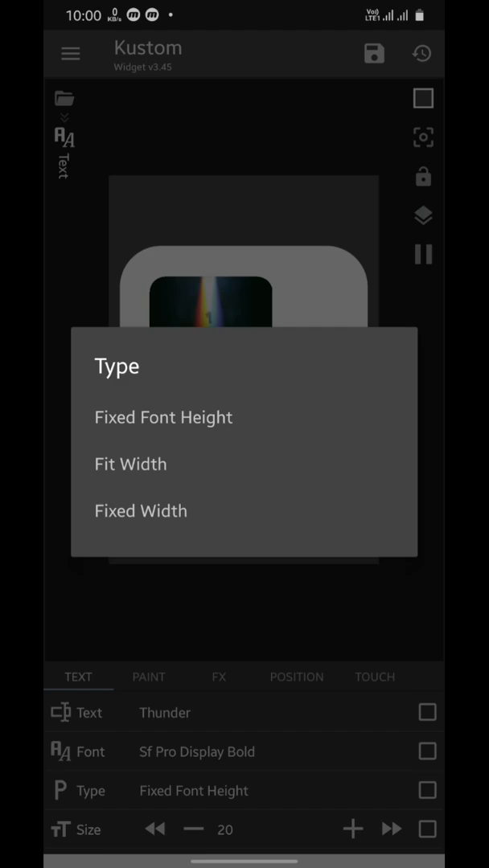
left_click(141, 510)
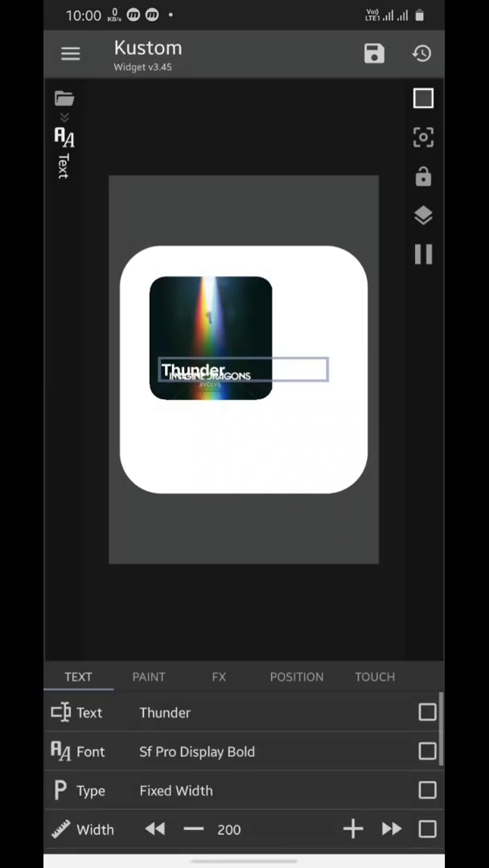
scroll("up", 3)
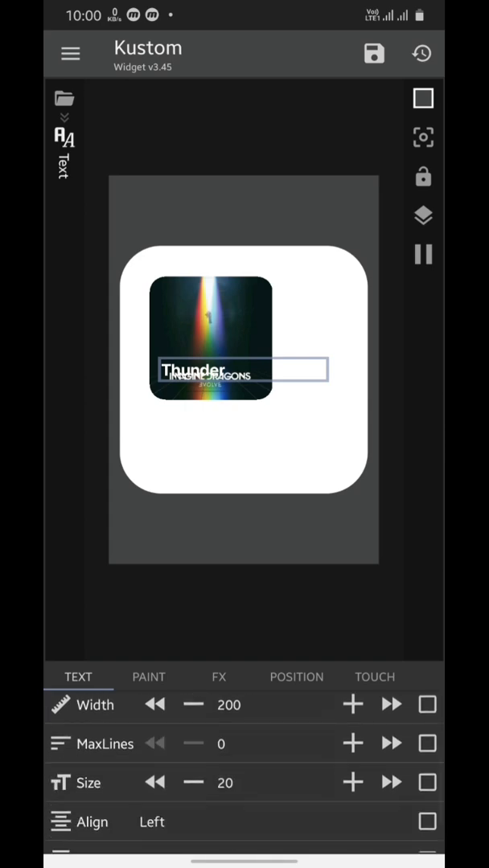
Limit the title to one line, enlarge it, and anchor it center-left below the album art.
left_click(352, 742)
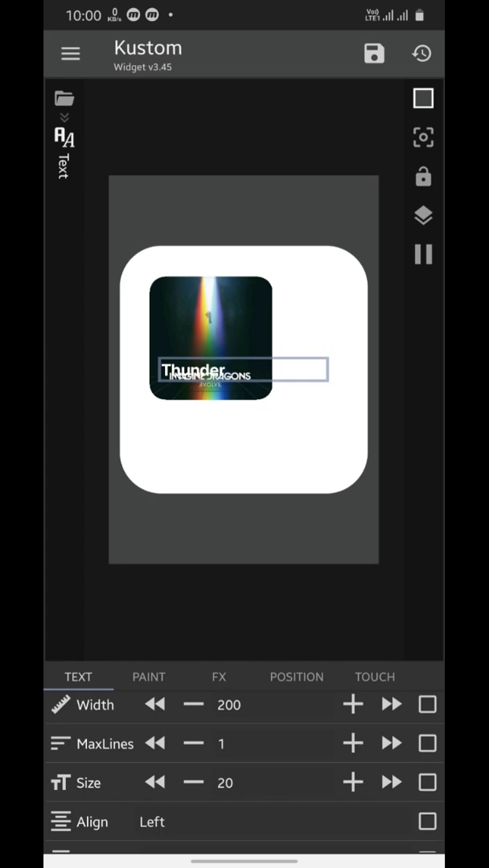
left_click(392, 781)
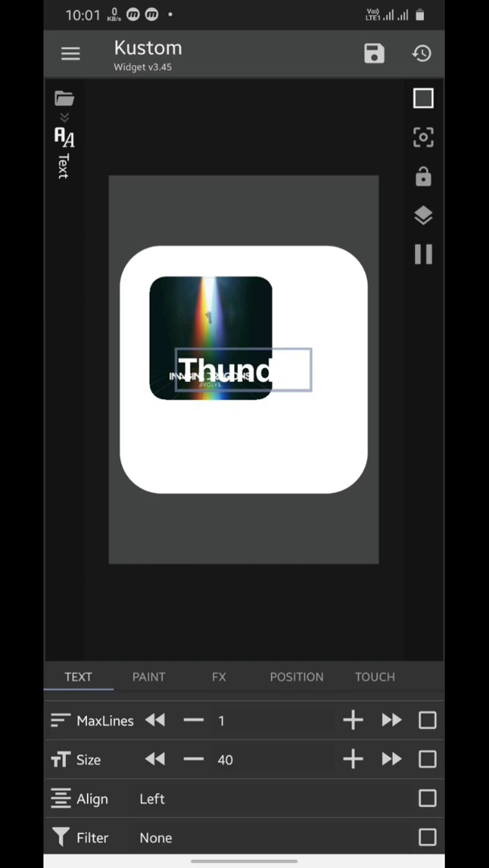
left_click(296, 675)
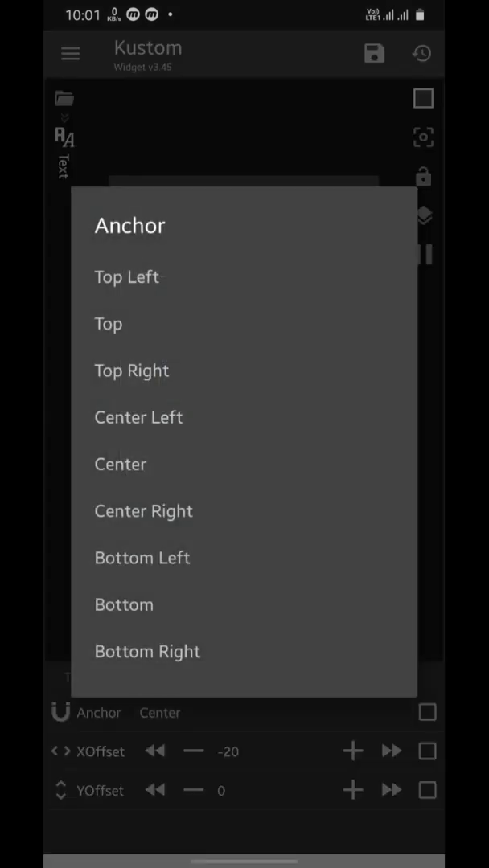
left_click(138, 417)
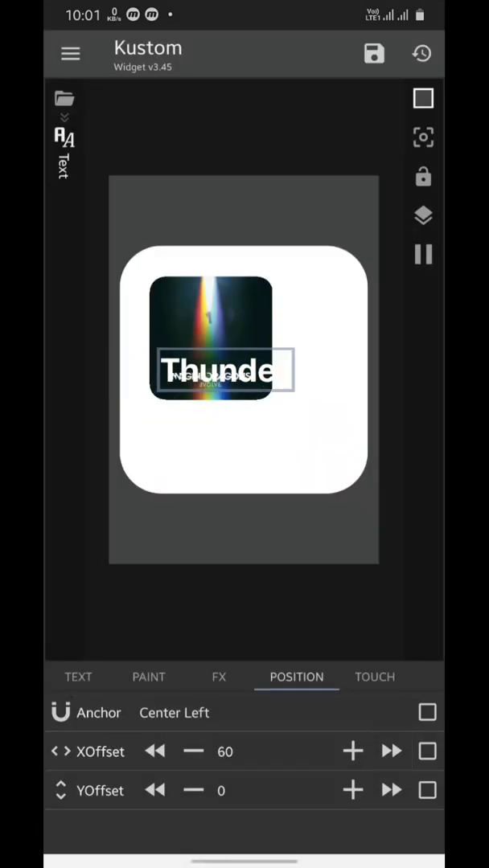
left_click(393, 789)
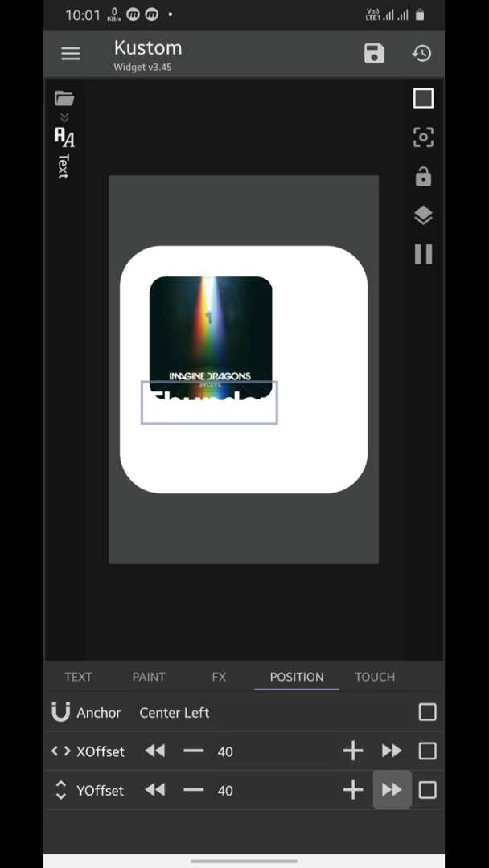
Colour the title text dark/black.
left_click(148, 675)
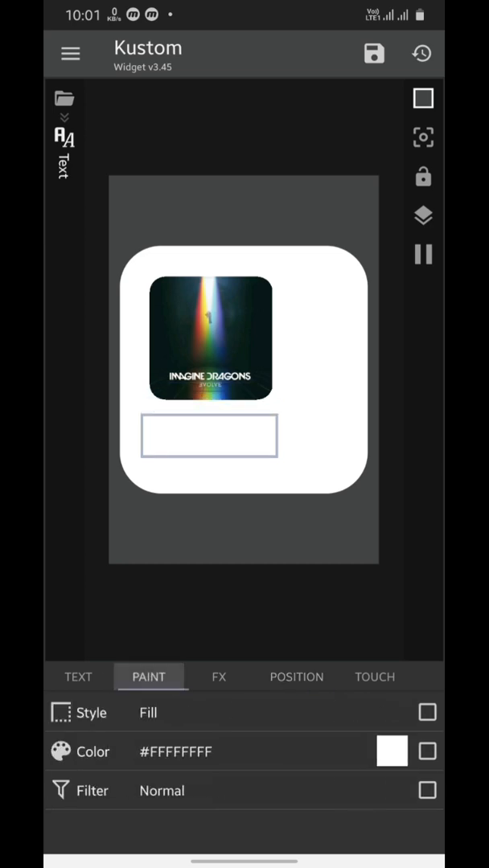
left_click(392, 753)
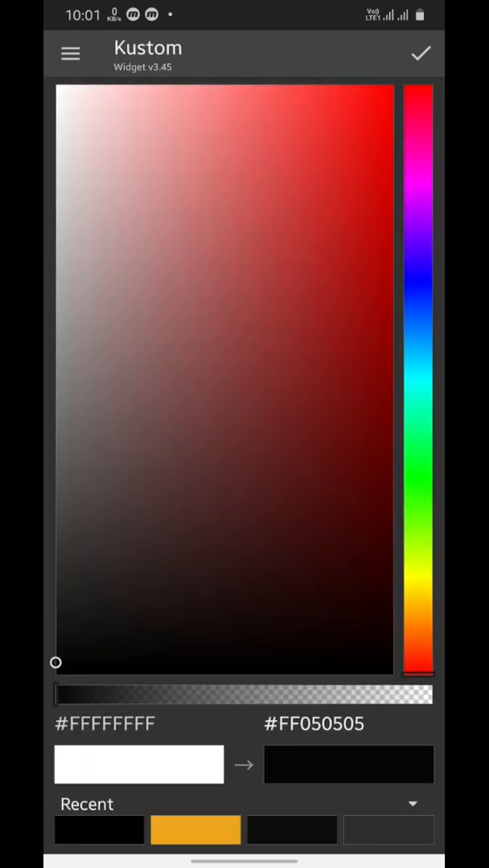
left_click(419, 55)
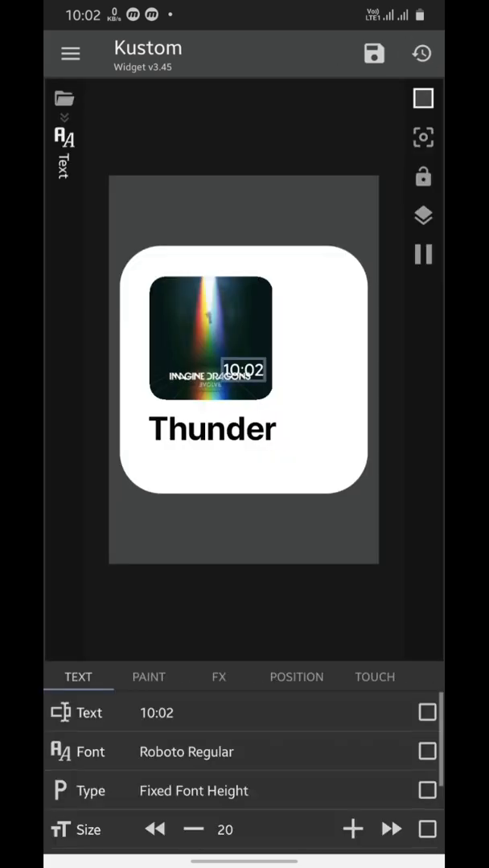
Set the new text's formula to the current artist $mi(artist)$.
left_click(157, 712)
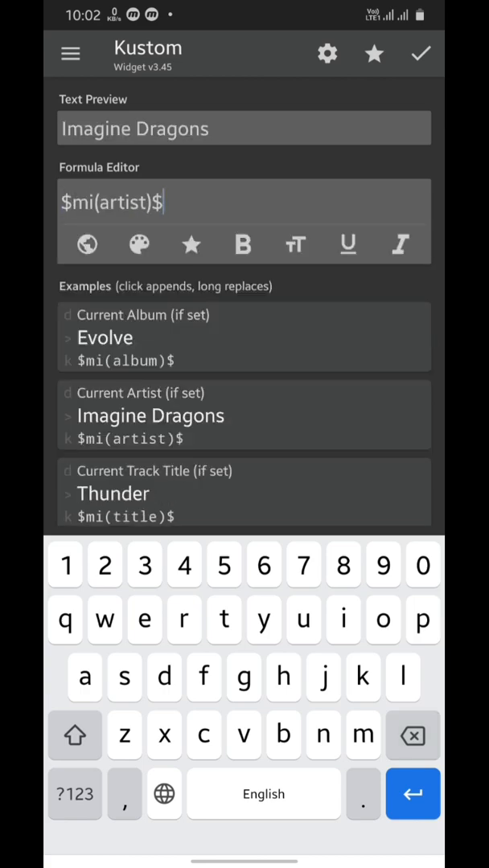
left_click(421, 54)
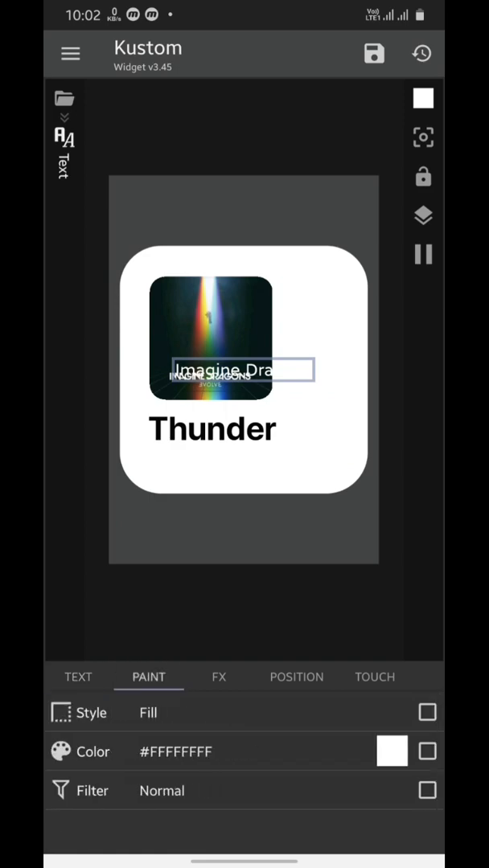
Colour the artist text bright pink #FFEC0B8B with the colour picker.
left_click(392, 752)
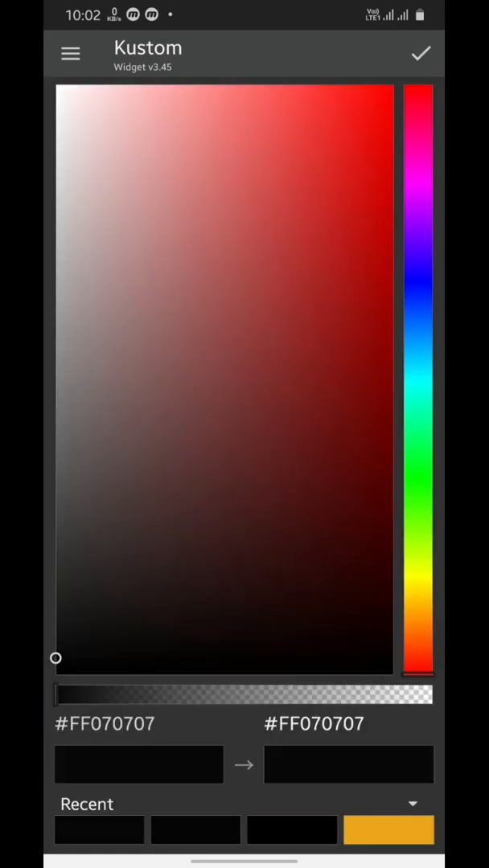
left_click(417, 177)
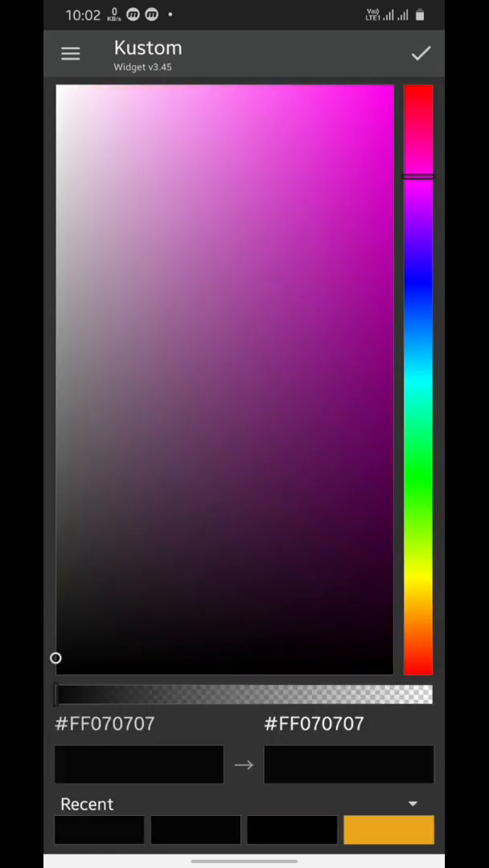
left_click_drag(418, 177, 418, 141)
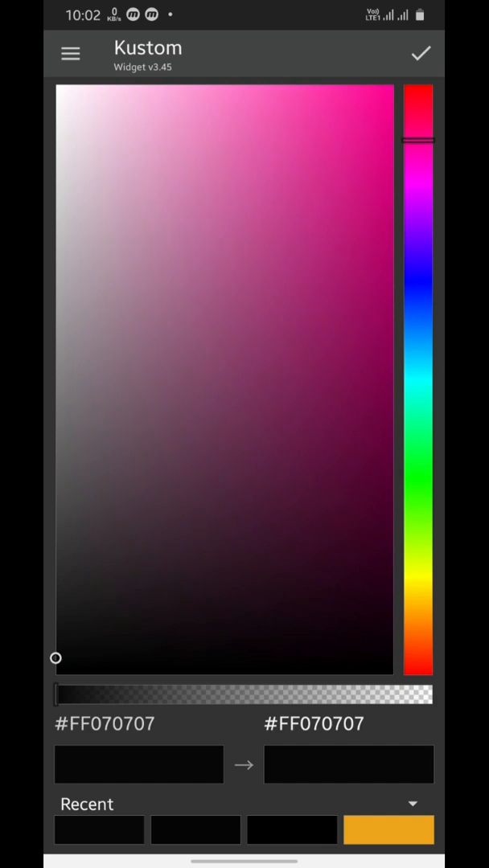
left_click(378, 129)
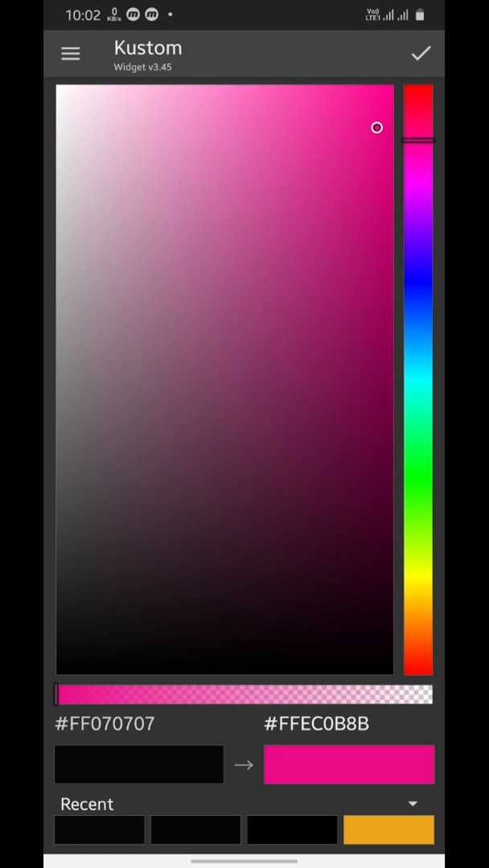
left_click(422, 53)
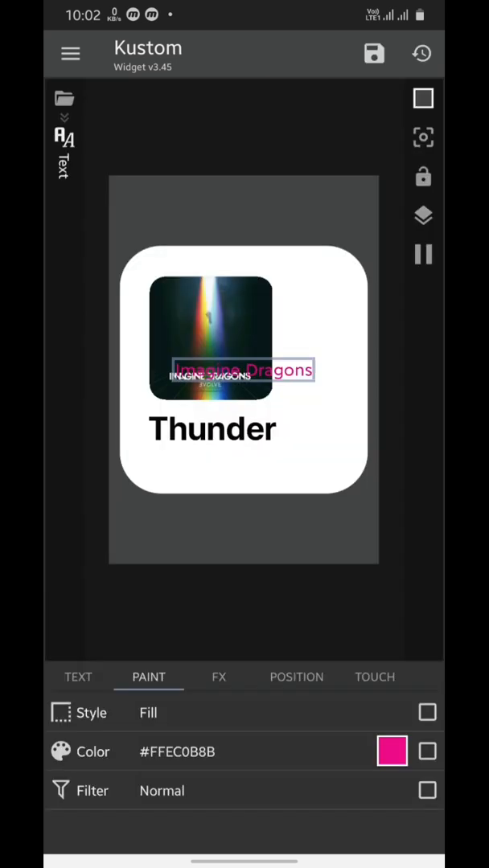
left_click(77, 675)
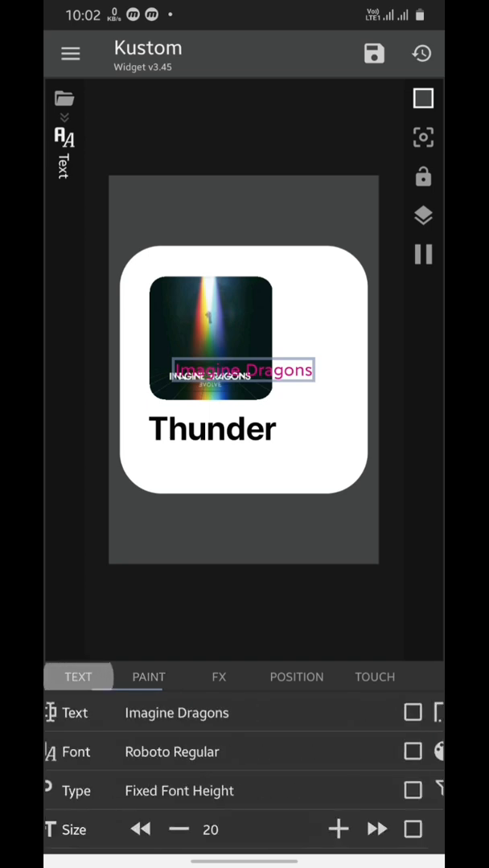
Set the artist text to size 26, Fixed Width 200 and a single line.
left_click(337, 829)
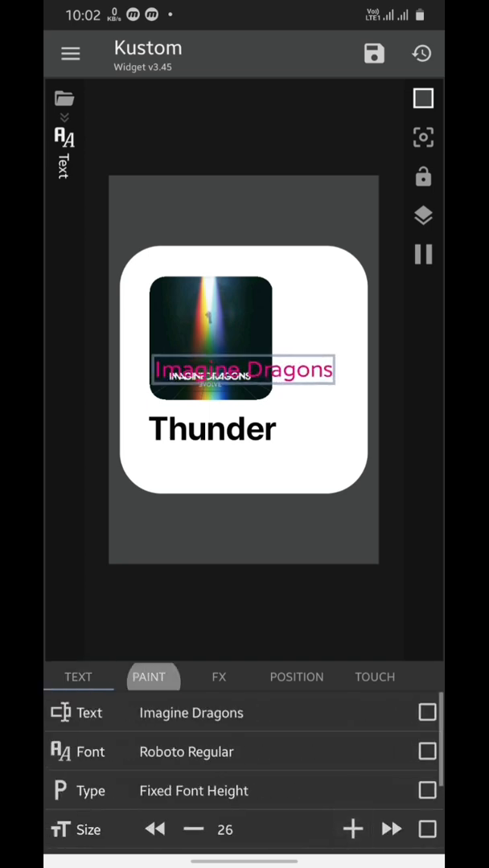
left_click(77, 676)
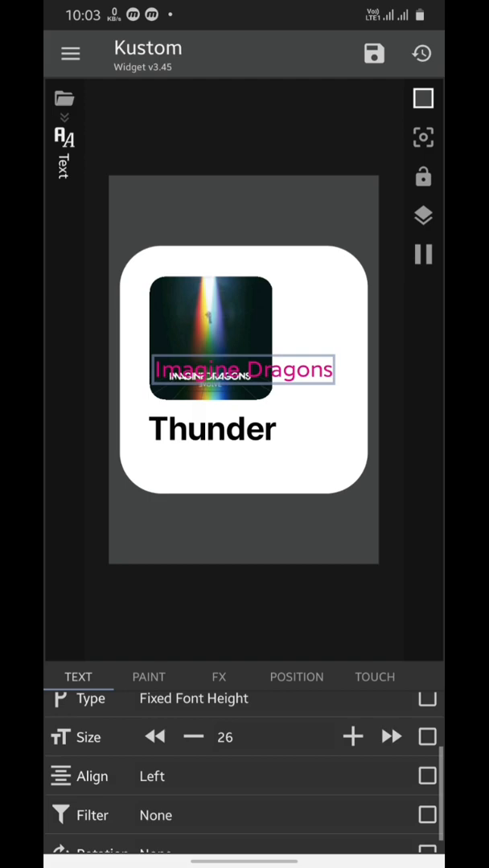
left_click(193, 698)
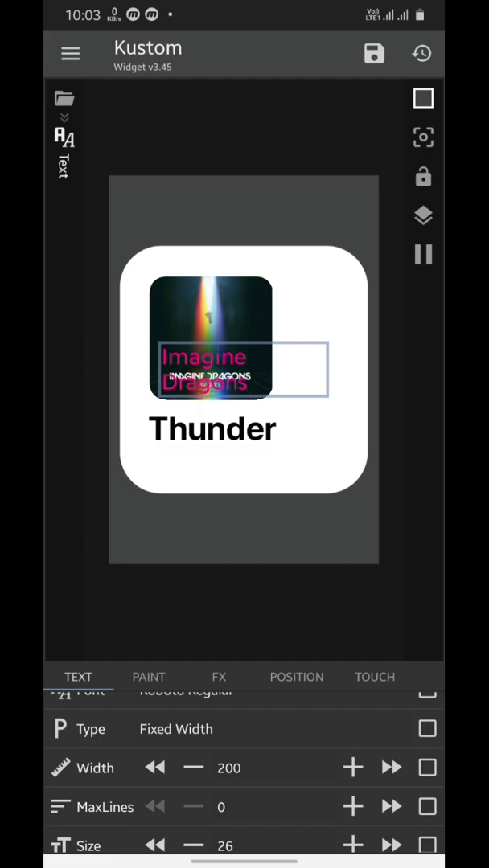
left_click(352, 807)
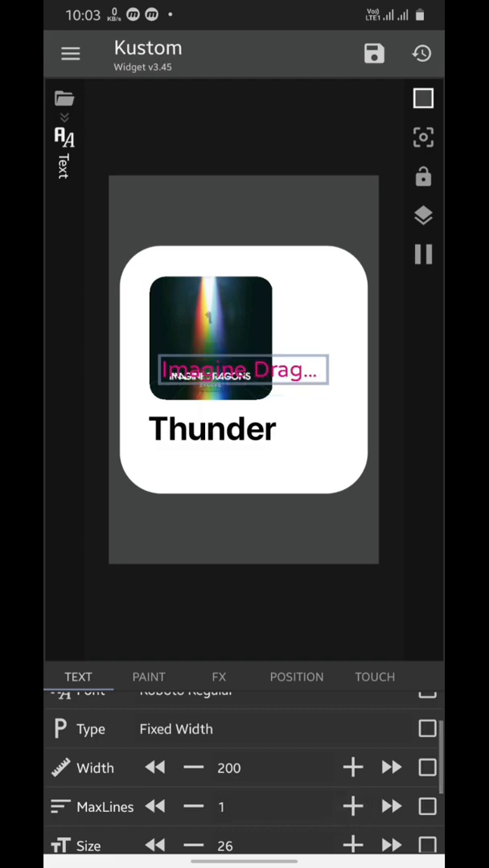
Position the artist name under the Thunder title at YOffset 120, XOffset -16.
scroll("down", 3)
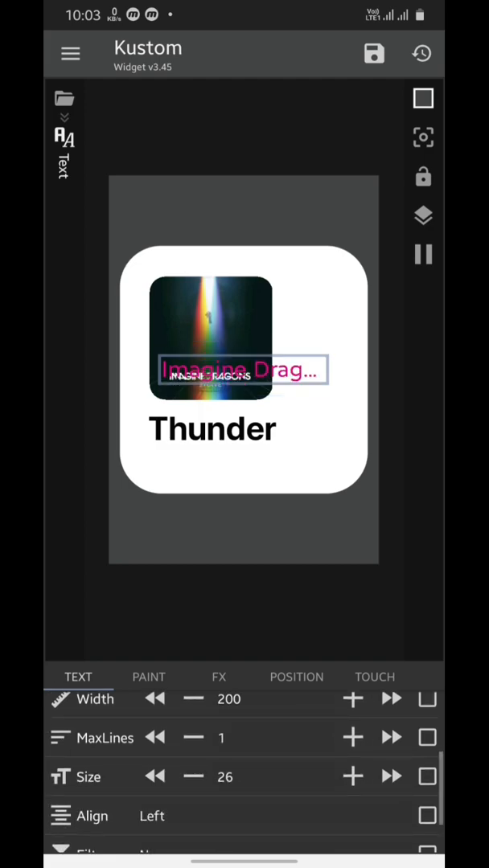
scroll("down", 3)
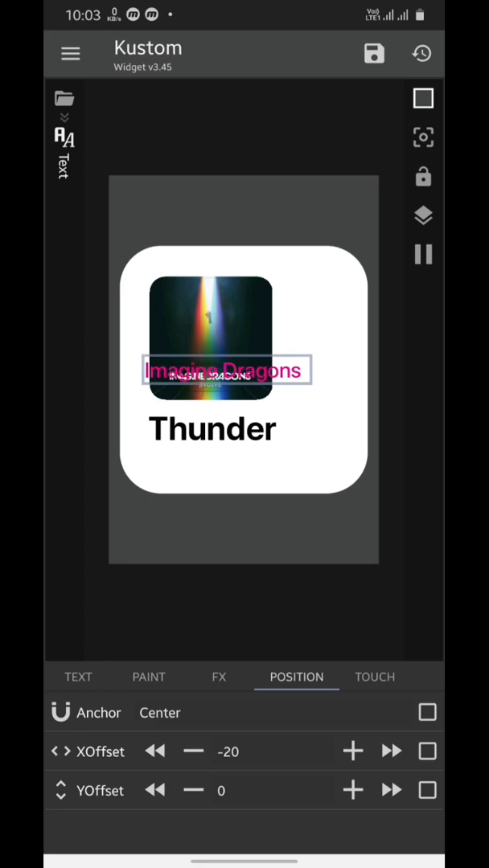
left_click(352, 751)
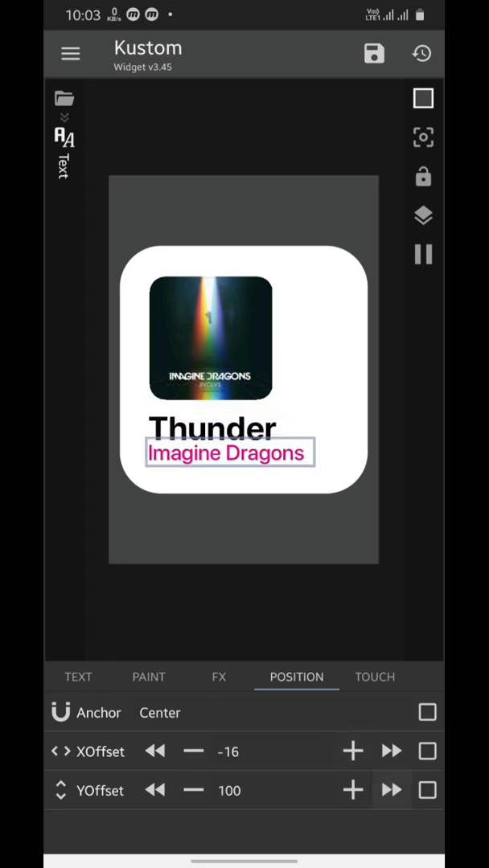
left_click(392, 791)
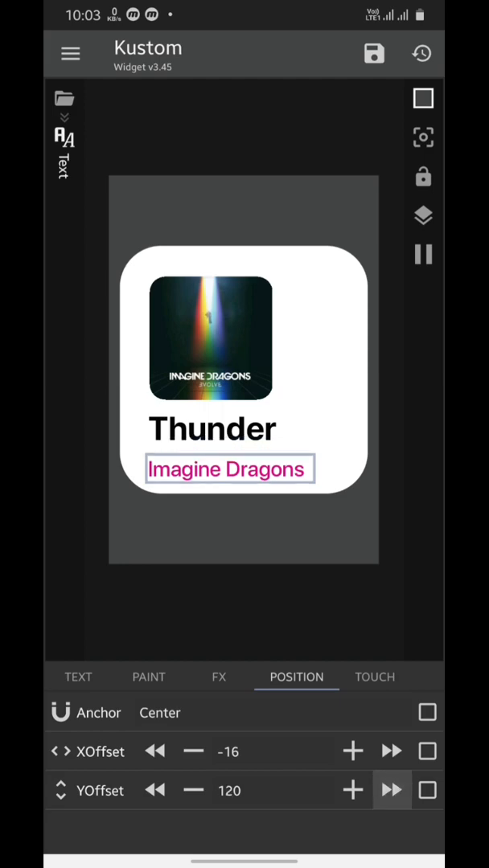
left_click(192, 789)
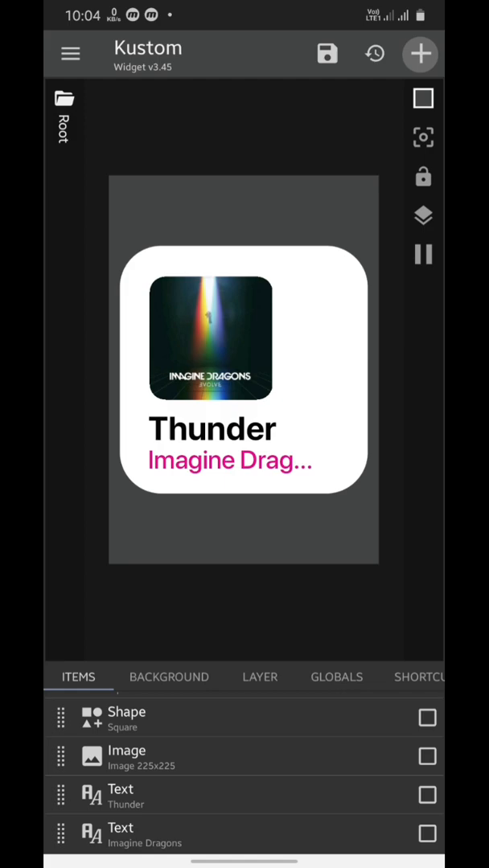
Add an Image item with the Apple Music logo, sized 37×46 in the white square's upper-right corner.
left_click(419, 55)
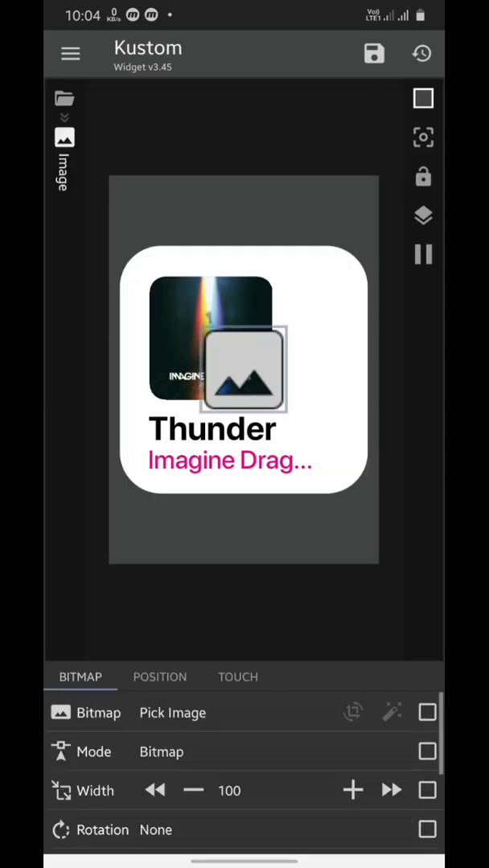
left_click(172, 714)
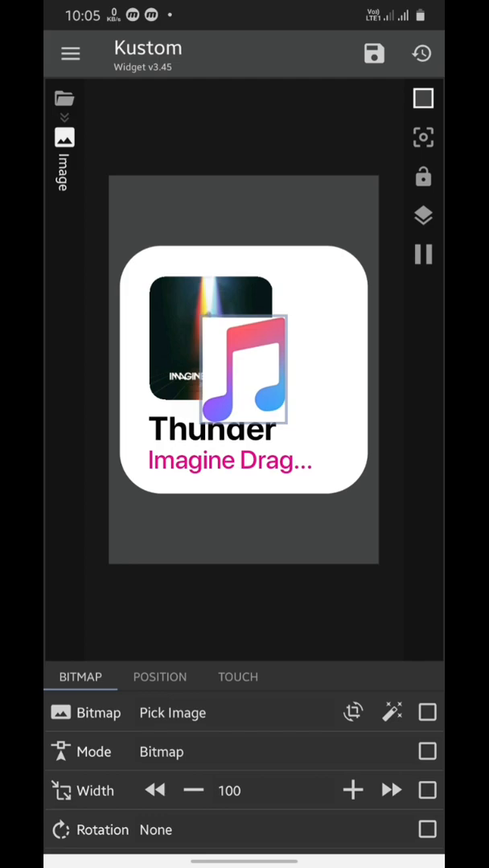
left_click(159, 675)
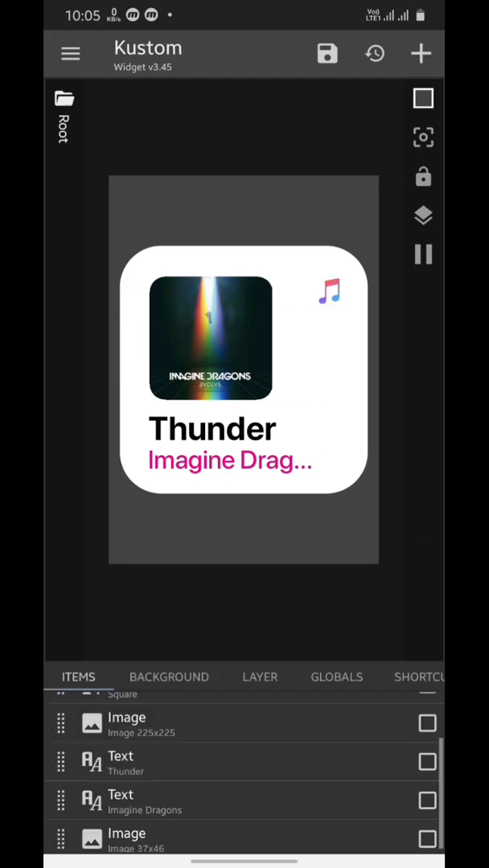
Set the Root single-tap touch action, save the widget, and return to the home screen.
left_click(326, 53)
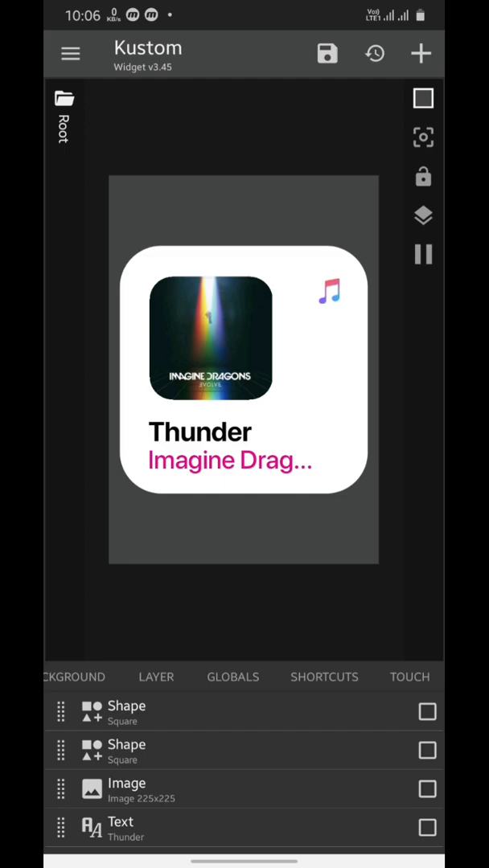
left_click(408, 675)
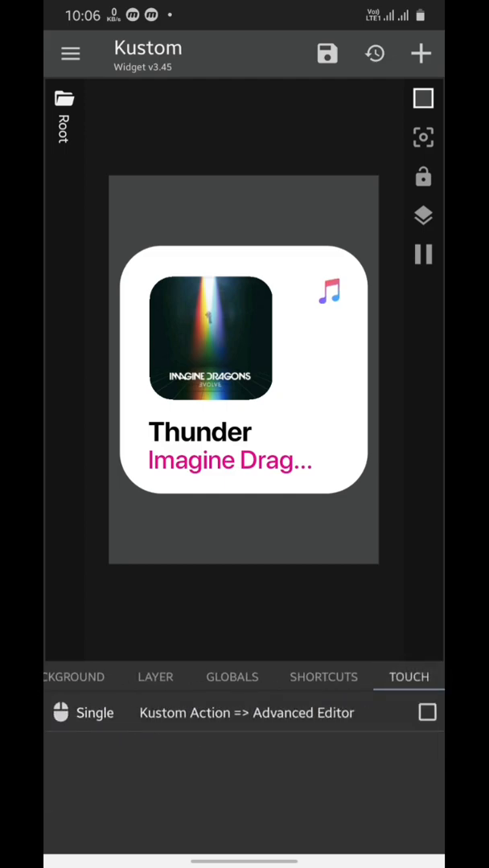
left_click(97, 712)
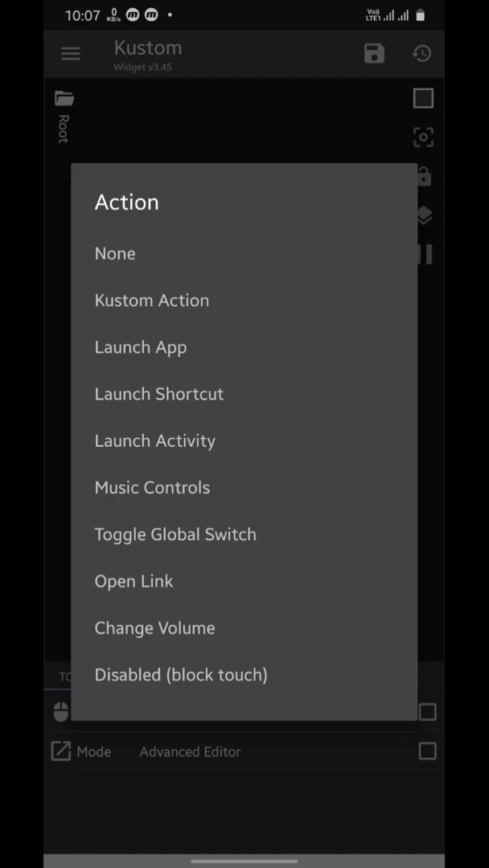
left_click(151, 487)
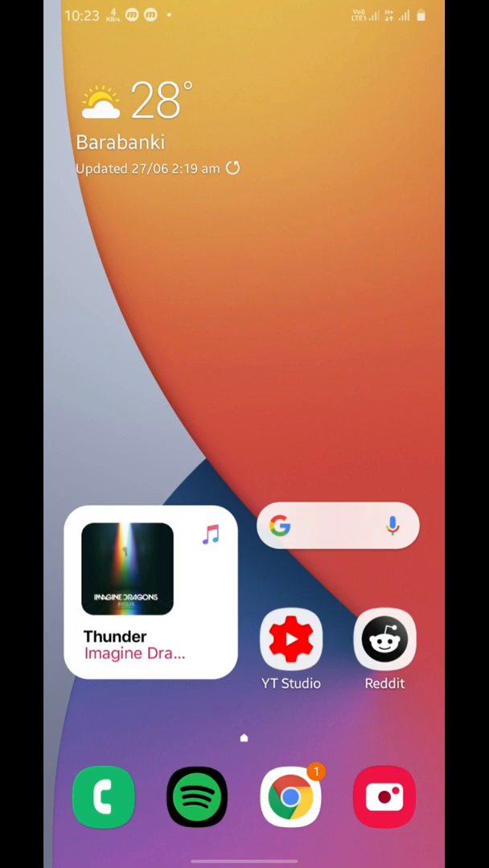
Launch the music player from the home-screen widget, now showing Beautiful Life by Bebe Rexha.
scroll("up", 3)
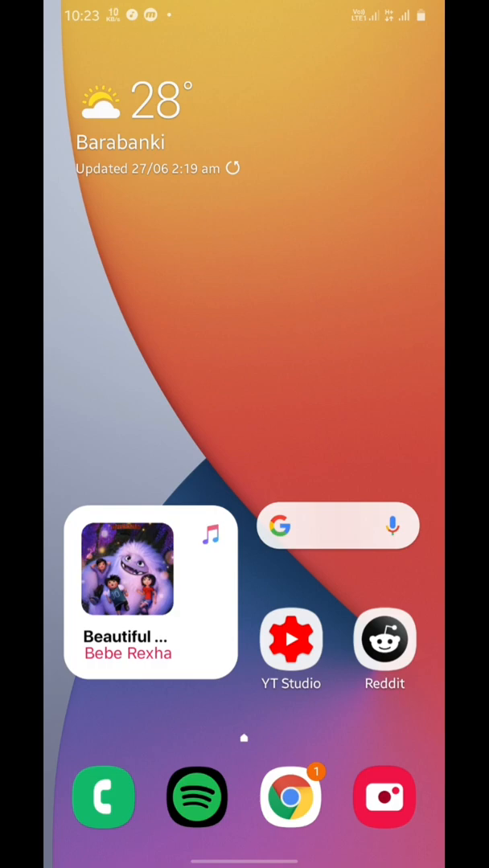
left_click(149, 595)
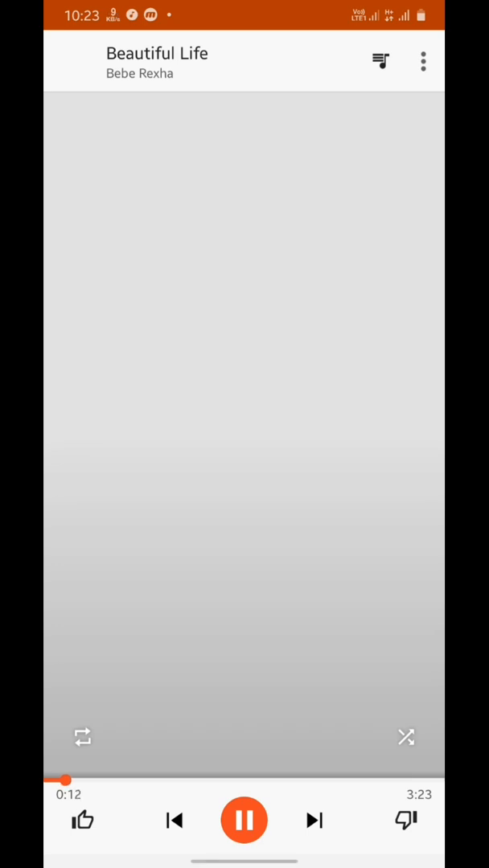